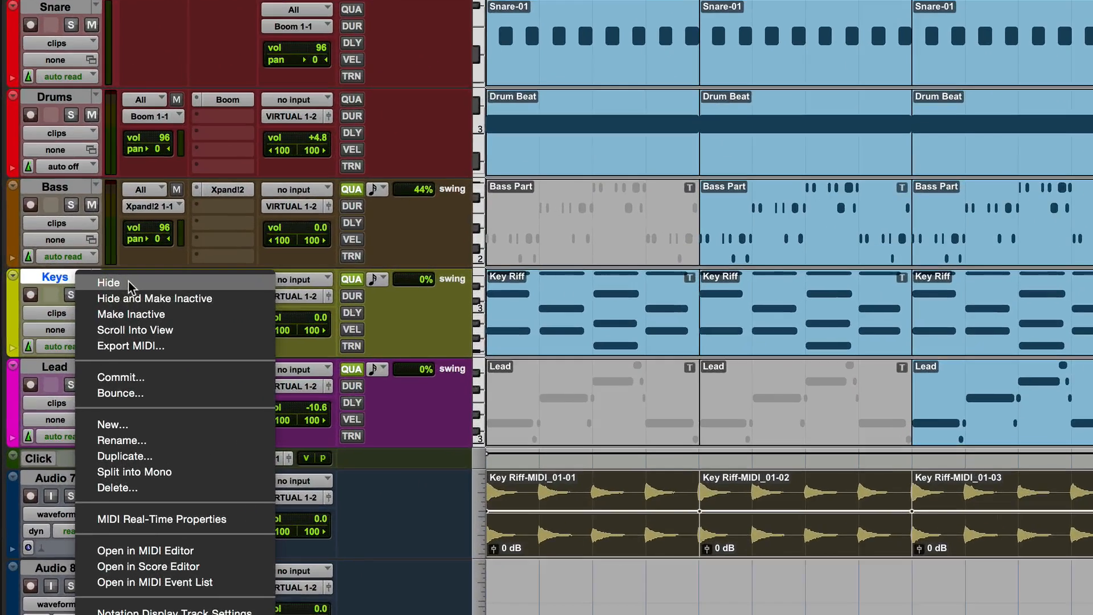
{"action": "mouse_move", "coordinate": [128, 299]}
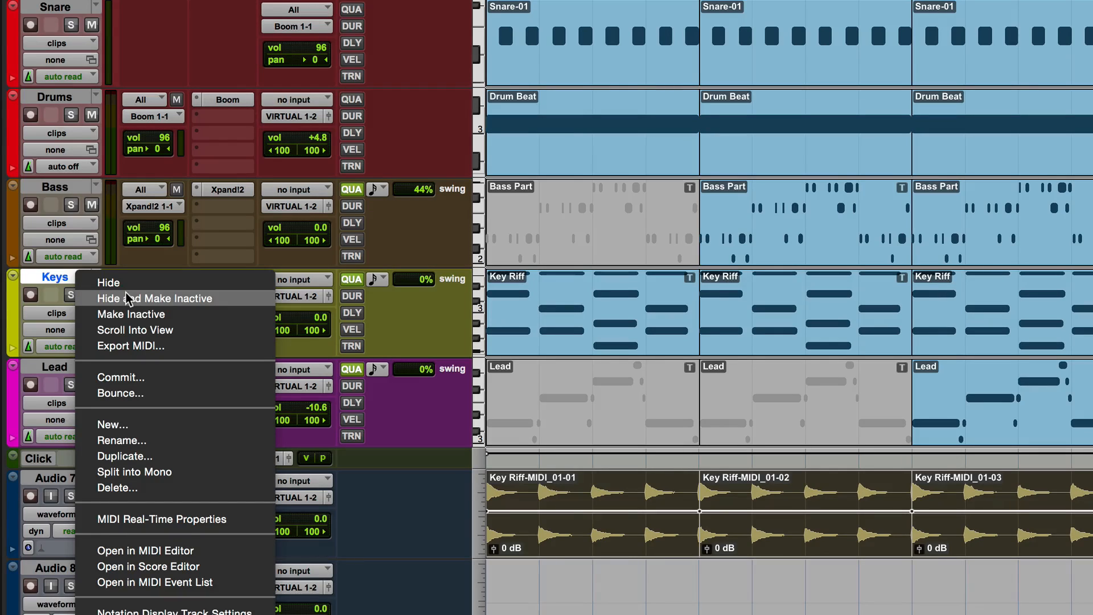
{"action": "mouse_move", "coordinate": [120, 392]}
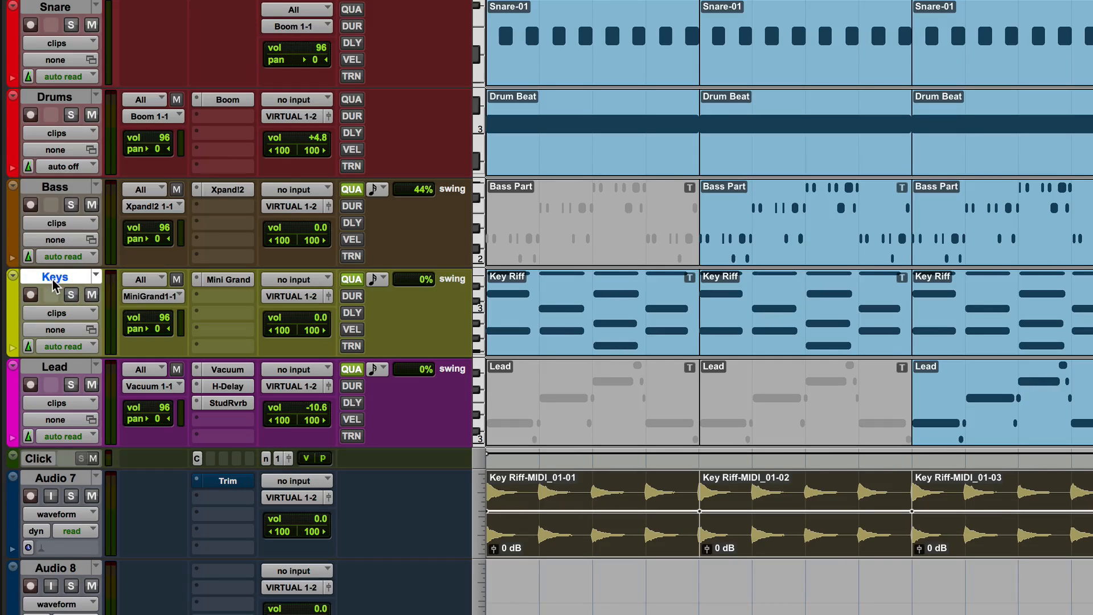
{"action": "mouse_move", "coordinate": [55, 276]}
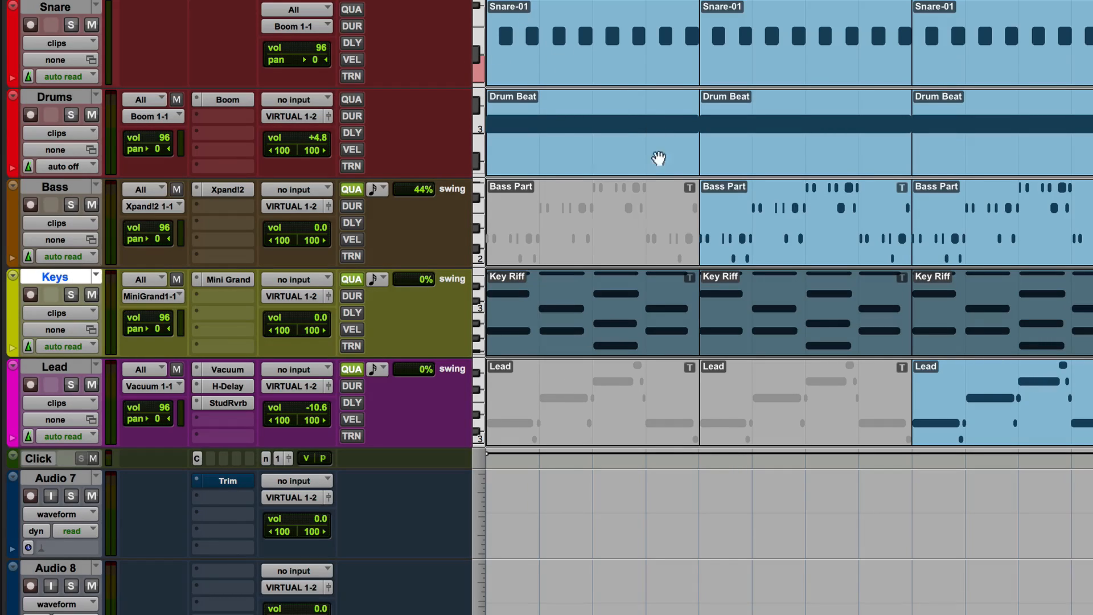
{"action": "mouse_move", "coordinate": [79, 28]}
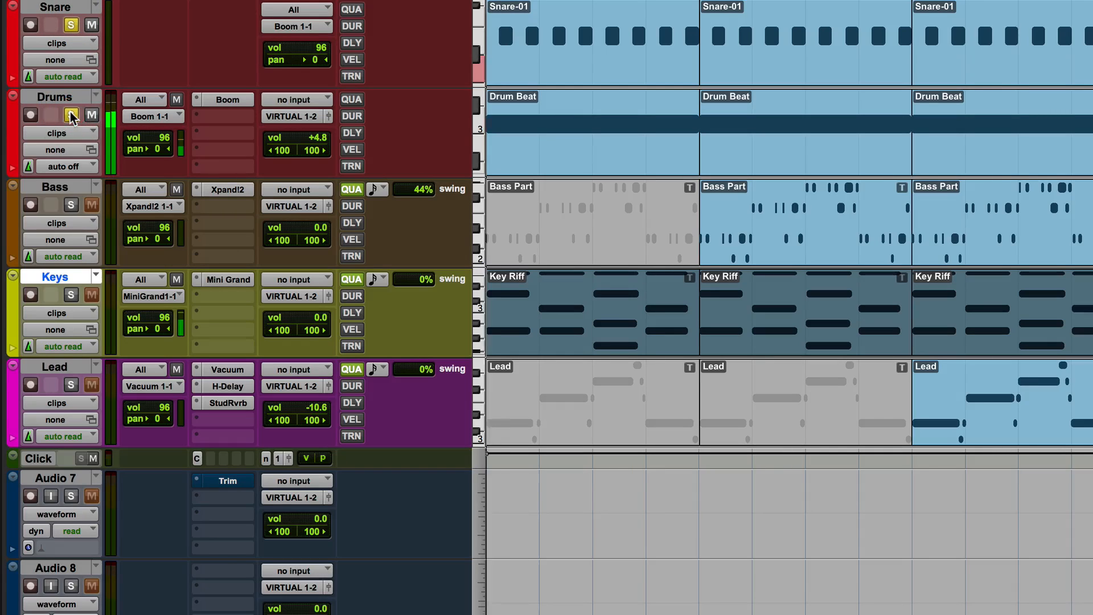
Solo the Drums track, then solo the committed Drum Beat bar-1 clip on Audio 7
{"action": "left_click", "coordinate": [70, 25]}
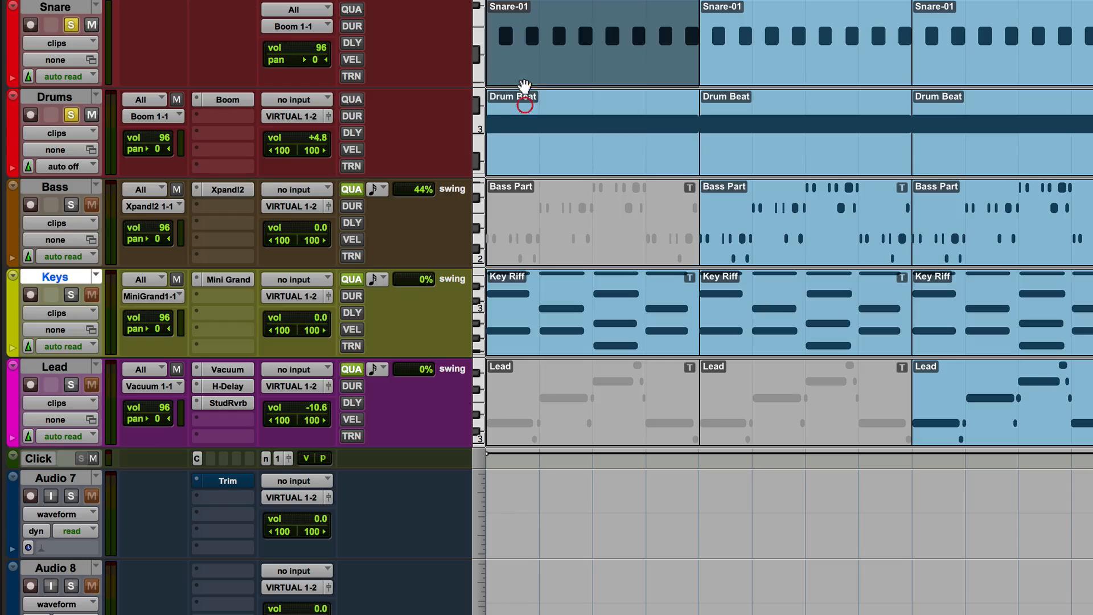
{"action": "mouse_move", "coordinate": [131, 43]}
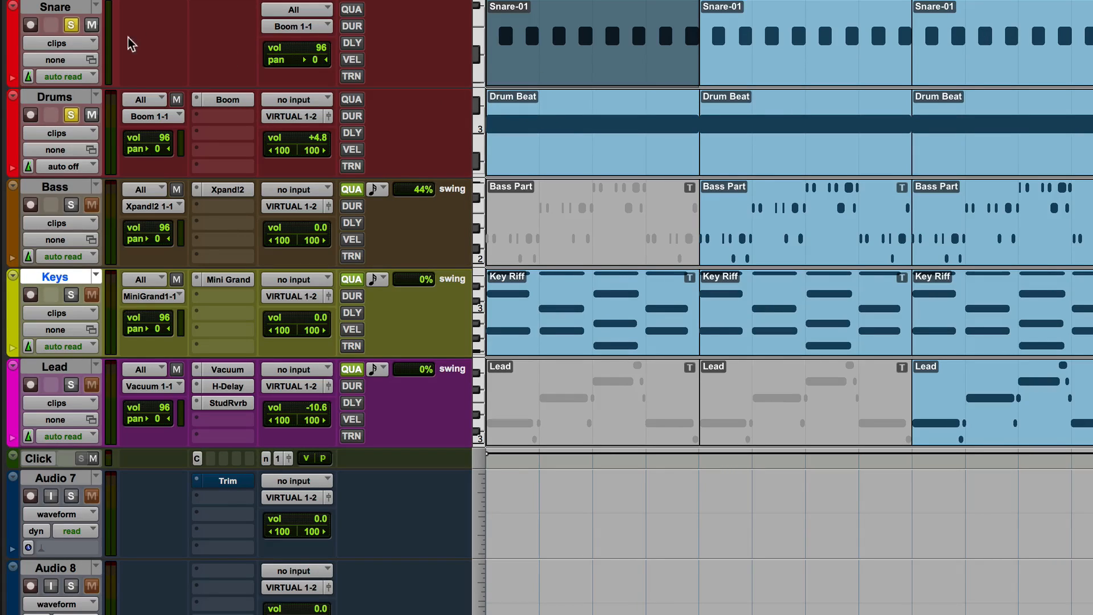
{"action": "left_click", "coordinate": [71, 115]}
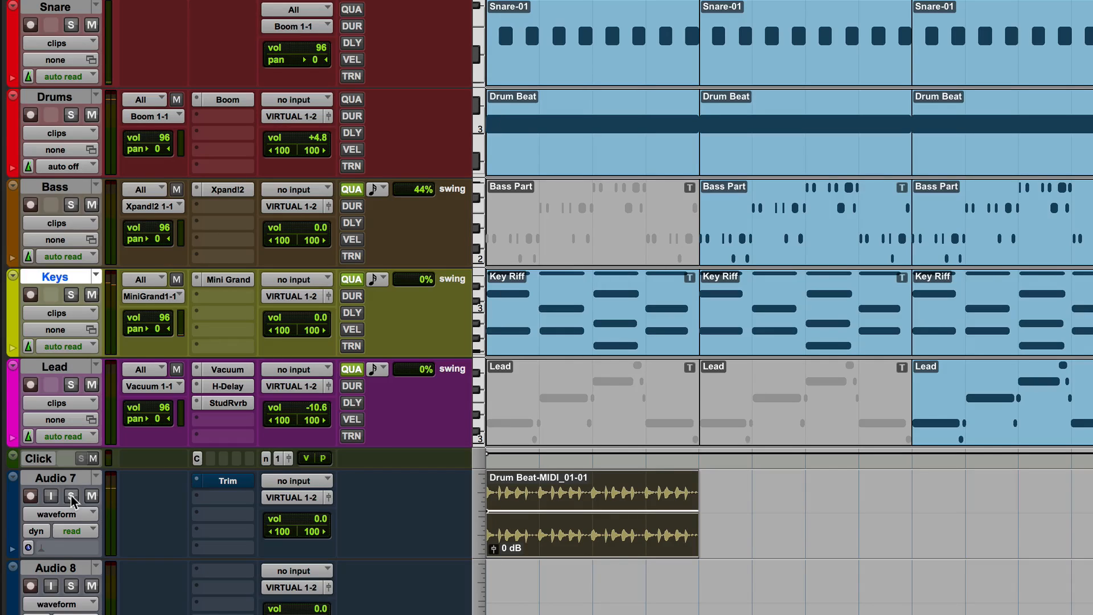
{"action": "left_click", "coordinate": [70, 496]}
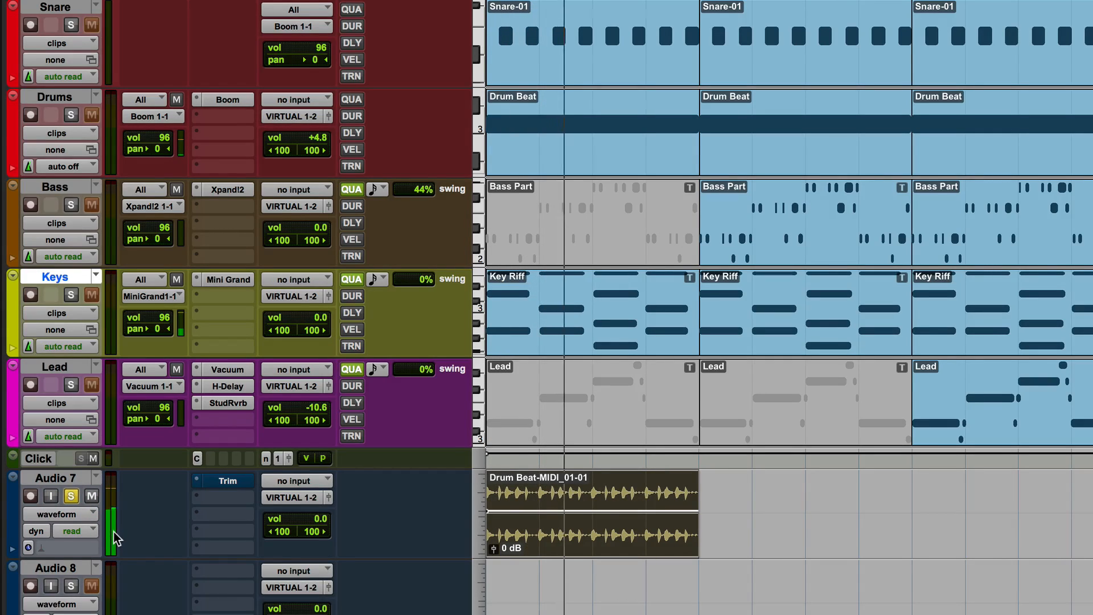
{"action": "left_click", "coordinate": [70, 495]}
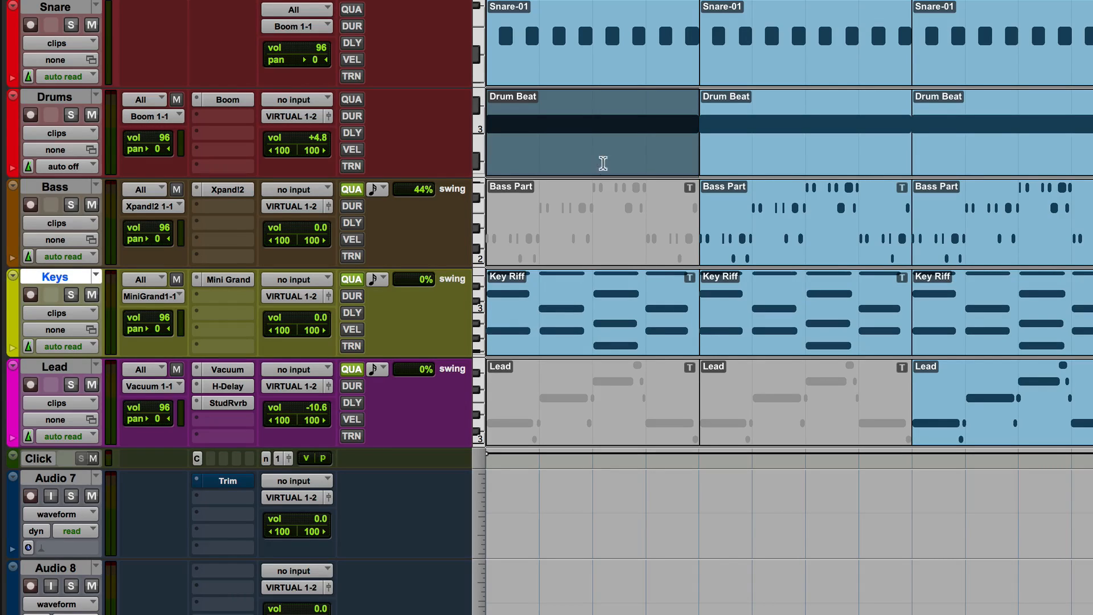
{"action": "mouse_move", "coordinate": [589, 146]}
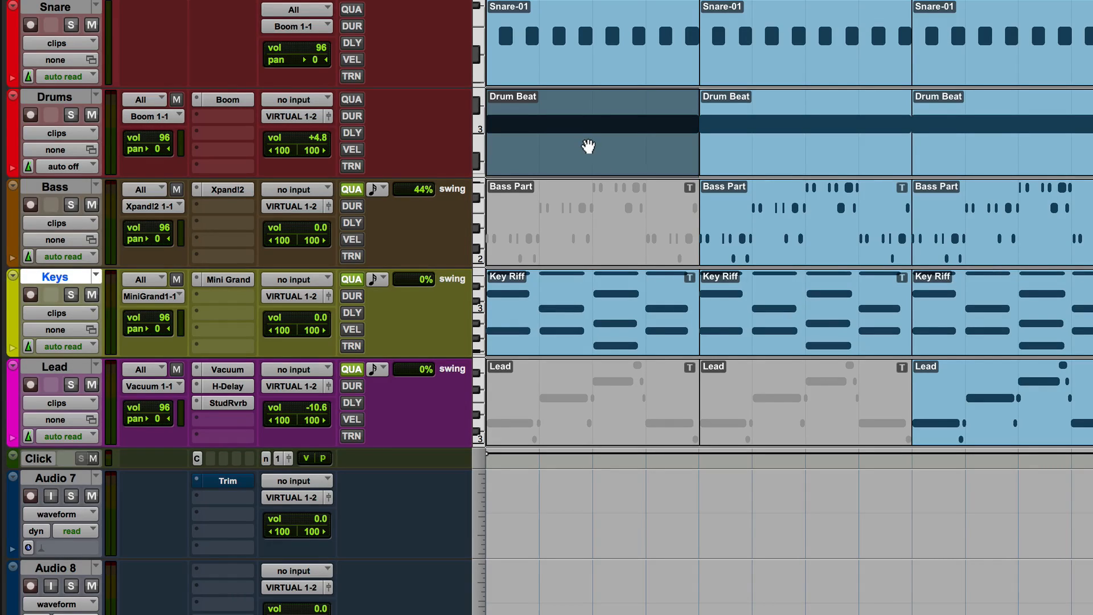
Select bar 1 of Key Riff and render it onto Audio 7 in place of the drum clip
{"action": "left_click", "coordinate": [589, 312]}
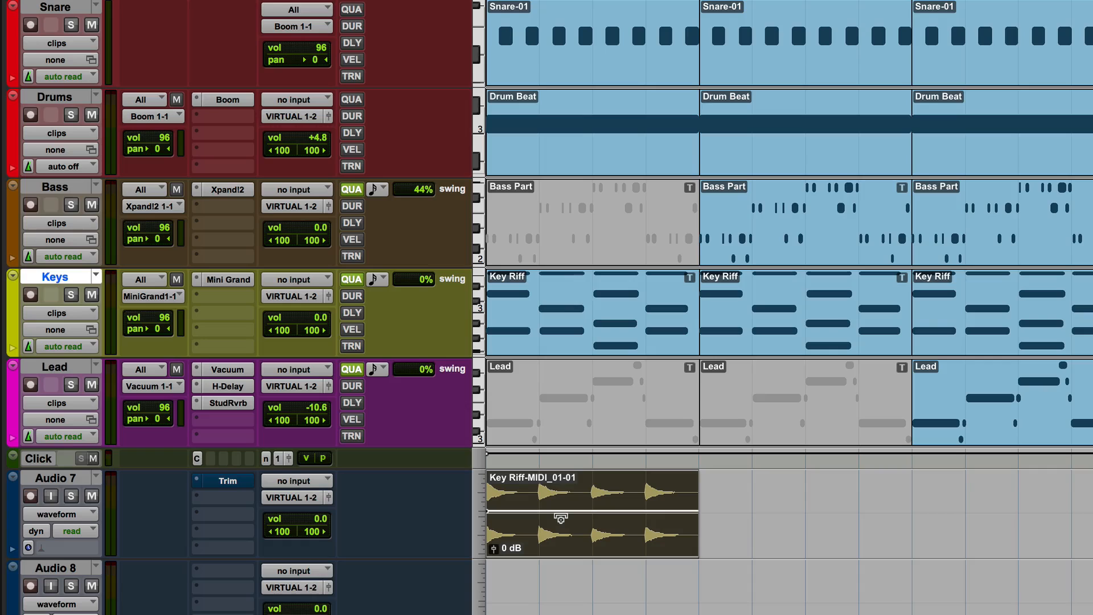
{"action": "mouse_move", "coordinate": [562, 330]}
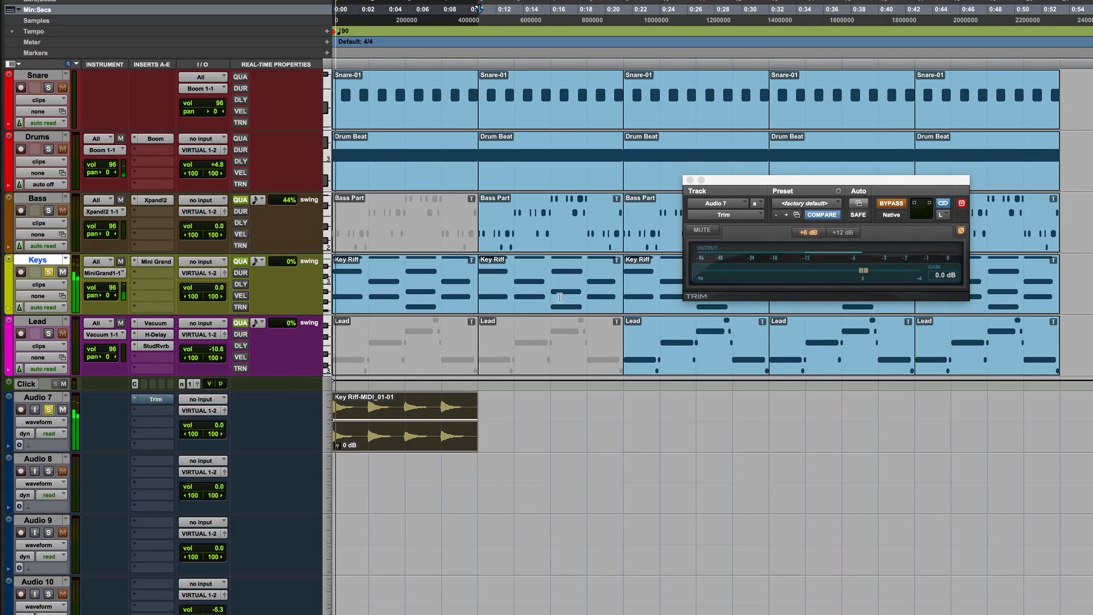
Open Audio 7's Trim insert and switch its BYPASS off
{"action": "left_click", "coordinate": [890, 202]}
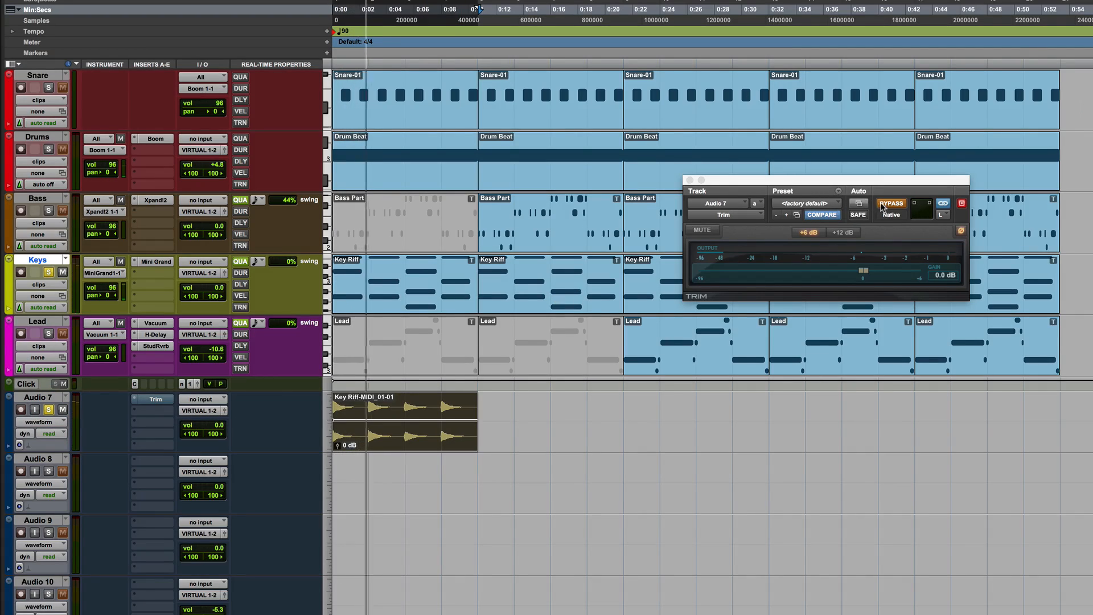
{"action": "left_click", "coordinate": [891, 203]}
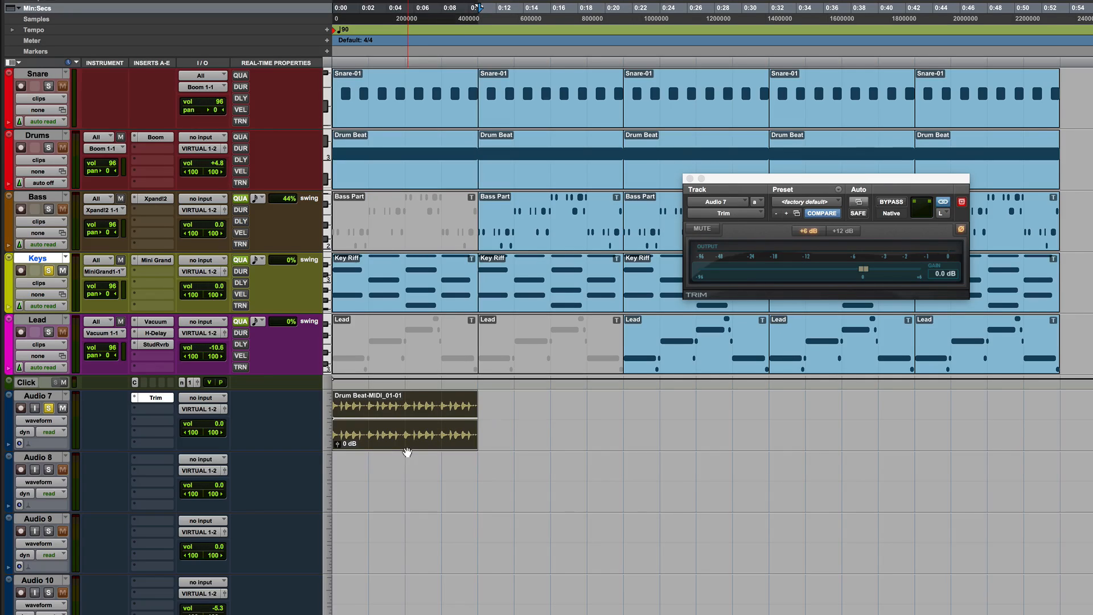
Select the drum beat clip and commit bar 1 again, overwriting Audio 7
{"action": "left_click", "coordinate": [48, 147]}
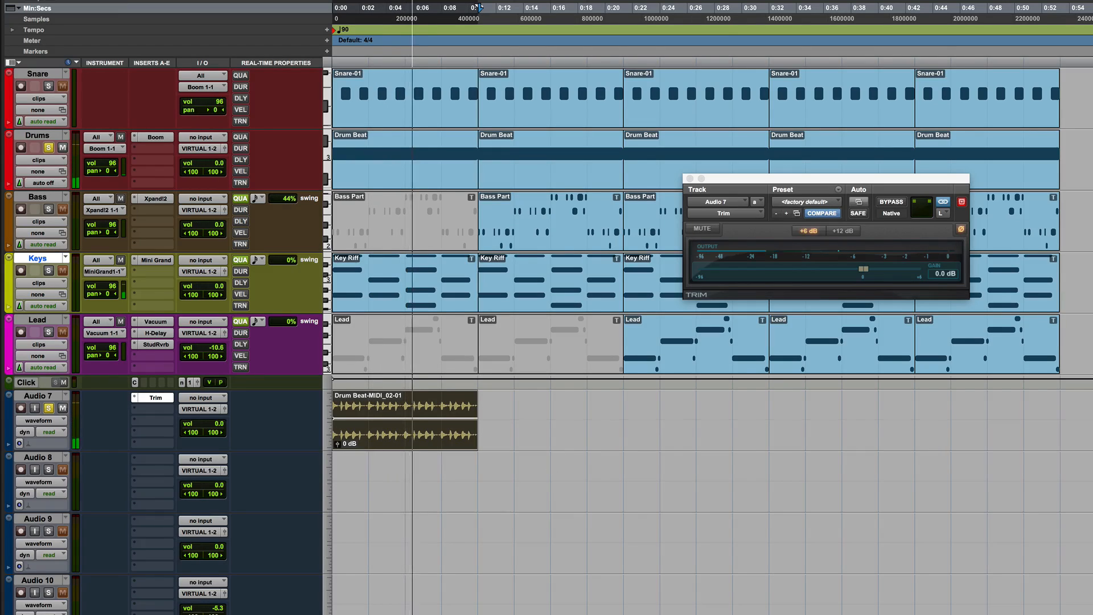
{"action": "left_click", "coordinate": [49, 87]}
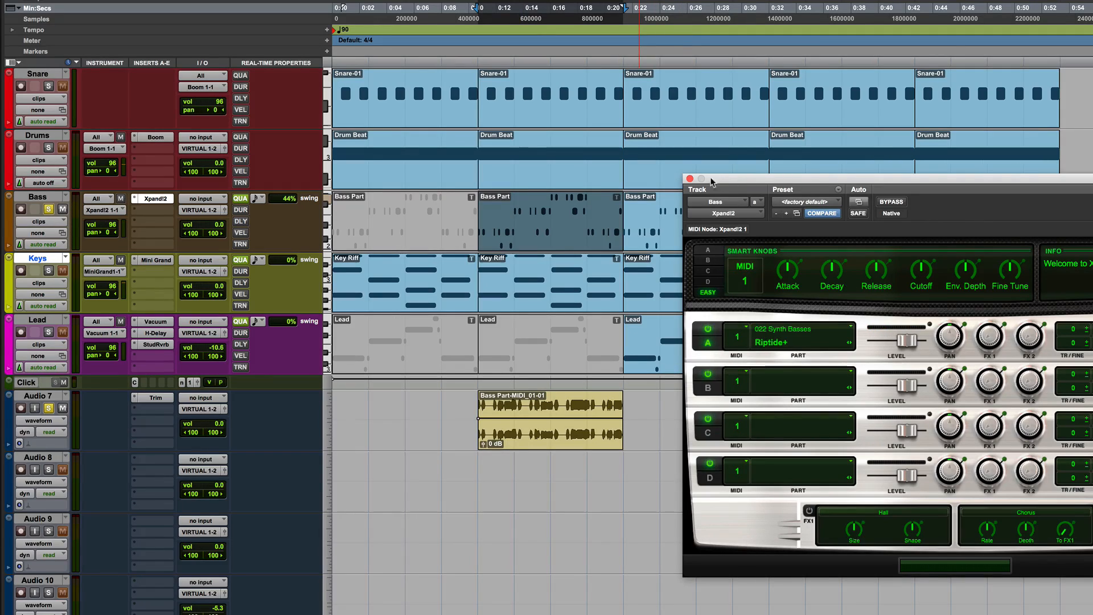
Commit bar 2 of Bass Part to Audio 7 and close the Xpand2 window
{"action": "left_click", "coordinate": [689, 178]}
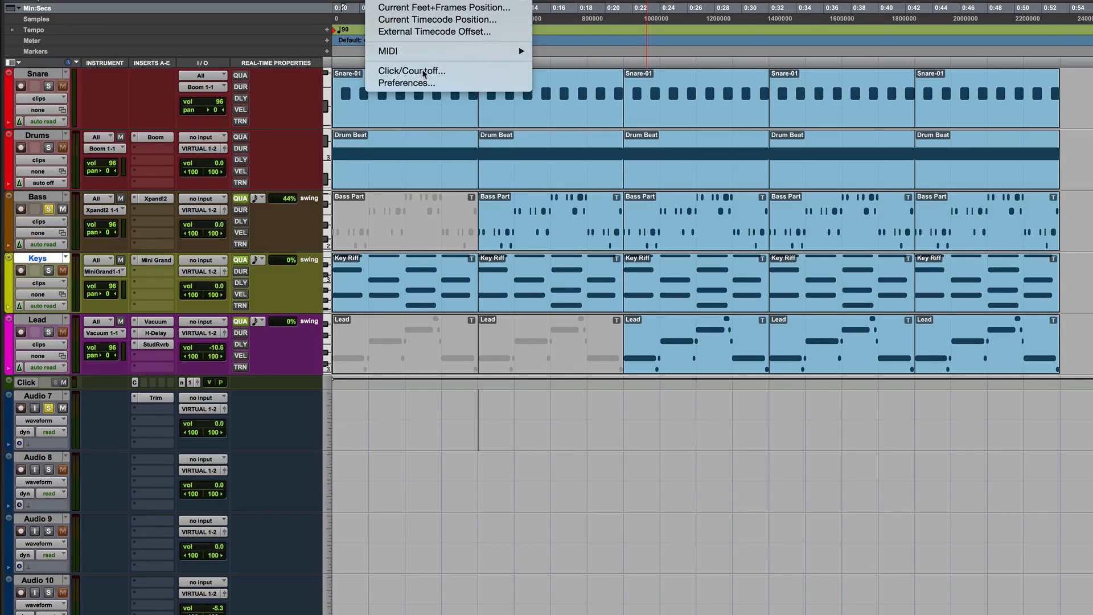
{"action": "left_click", "coordinate": [406, 82]}
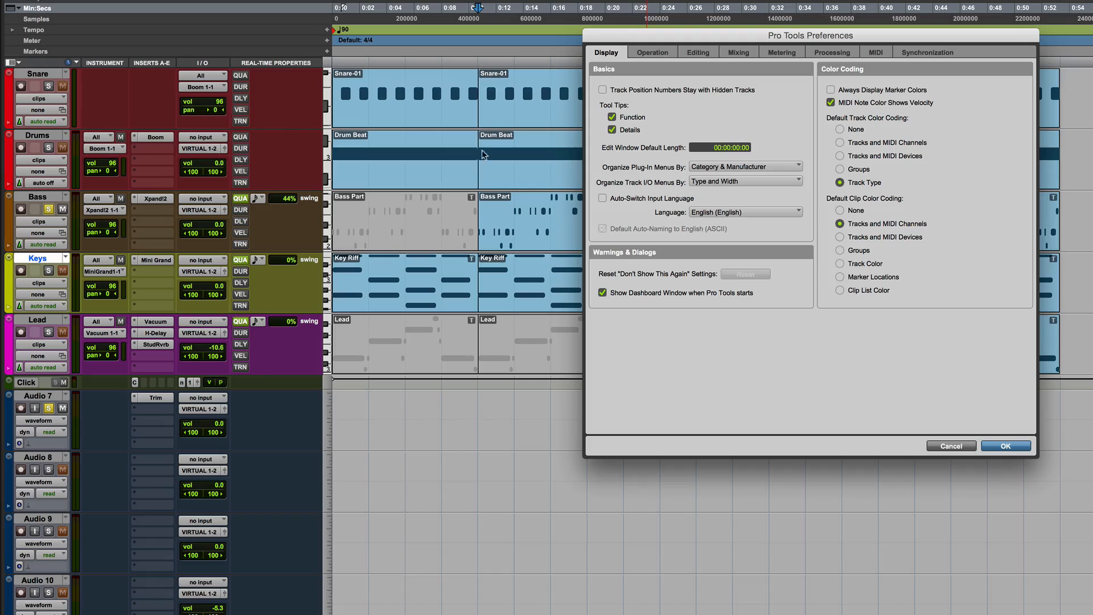
{"action": "mouse_move", "coordinate": [763, 56]}
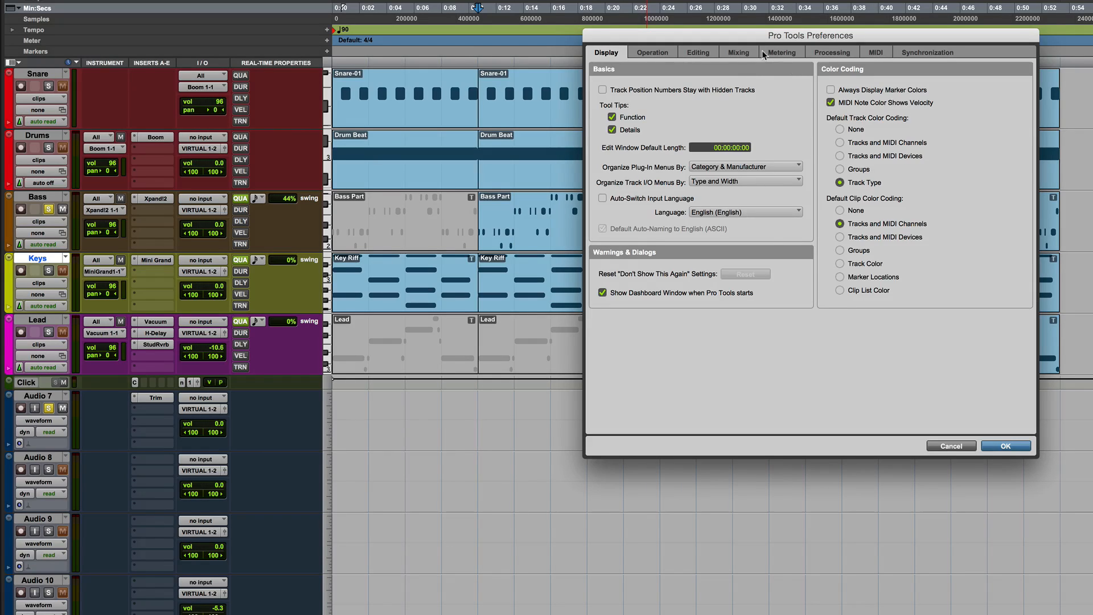
{"action": "left_click", "coordinate": [831, 52]}
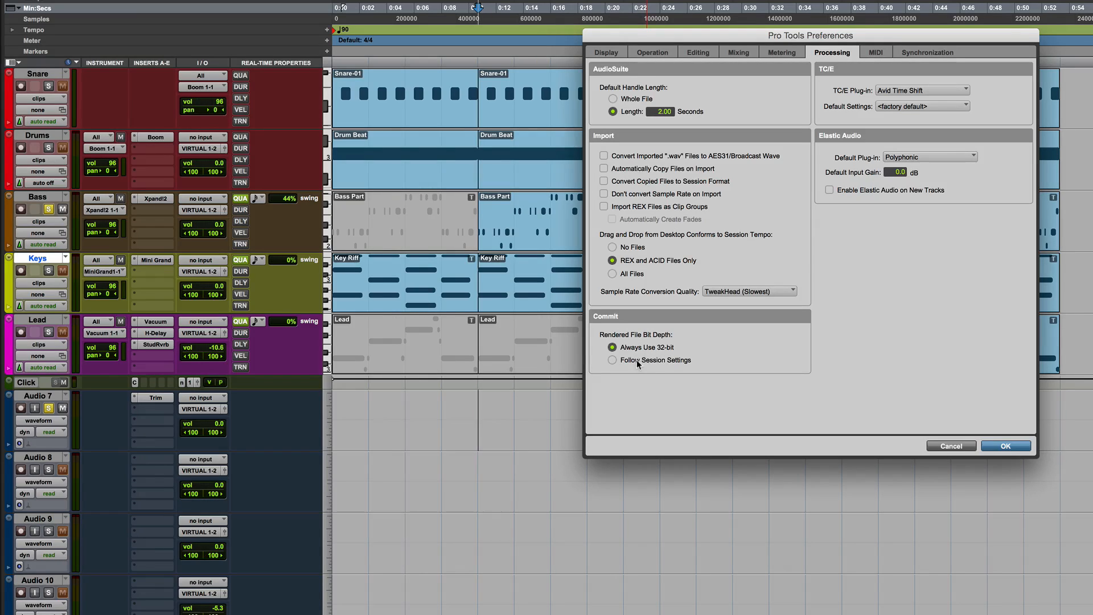
{"action": "mouse_move", "coordinate": [665, 367]}
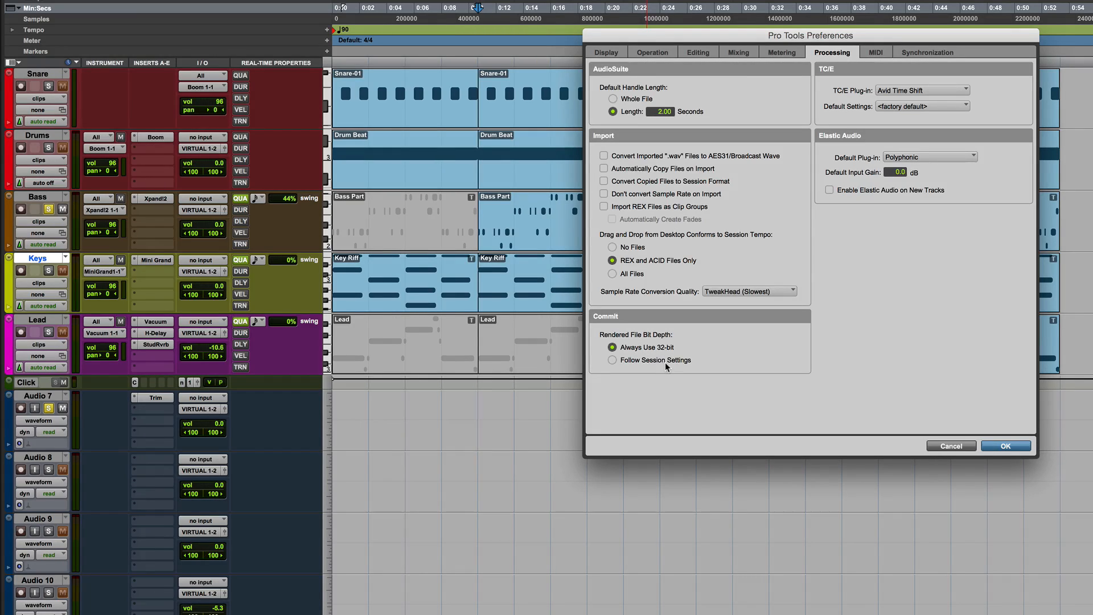
{"action": "mouse_move", "coordinate": [665, 367]}
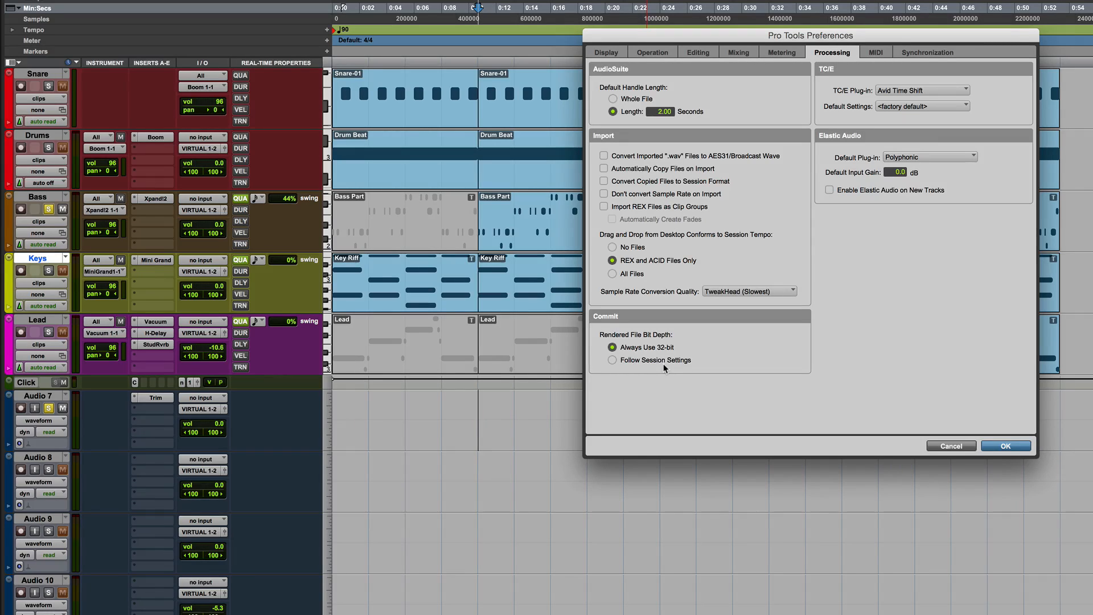
{"action": "mouse_move", "coordinate": [906, 440]}
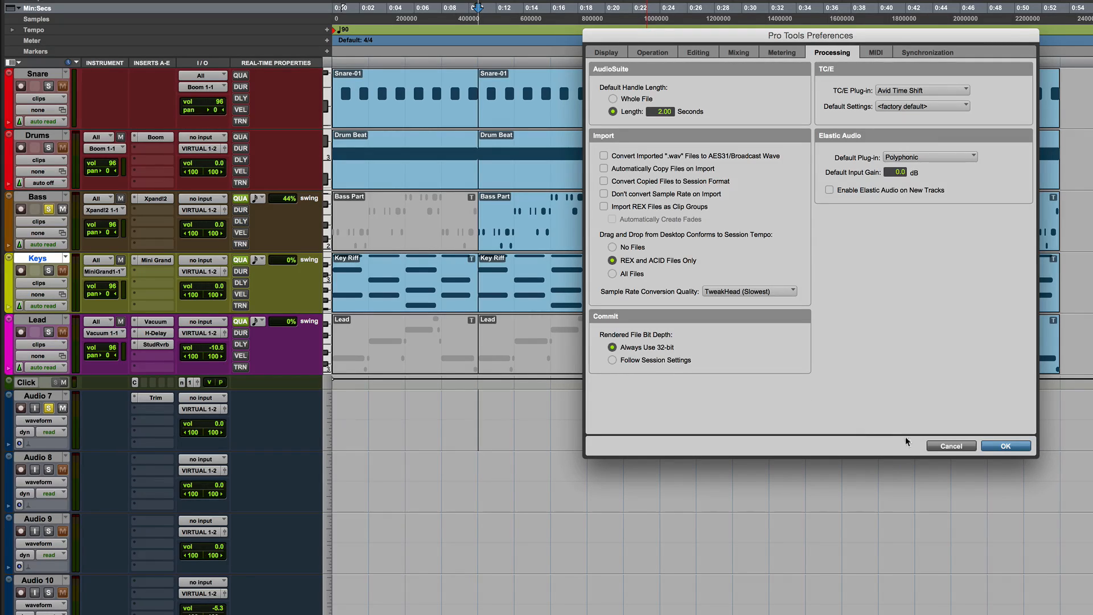
{"action": "left_click", "coordinate": [1006, 445]}
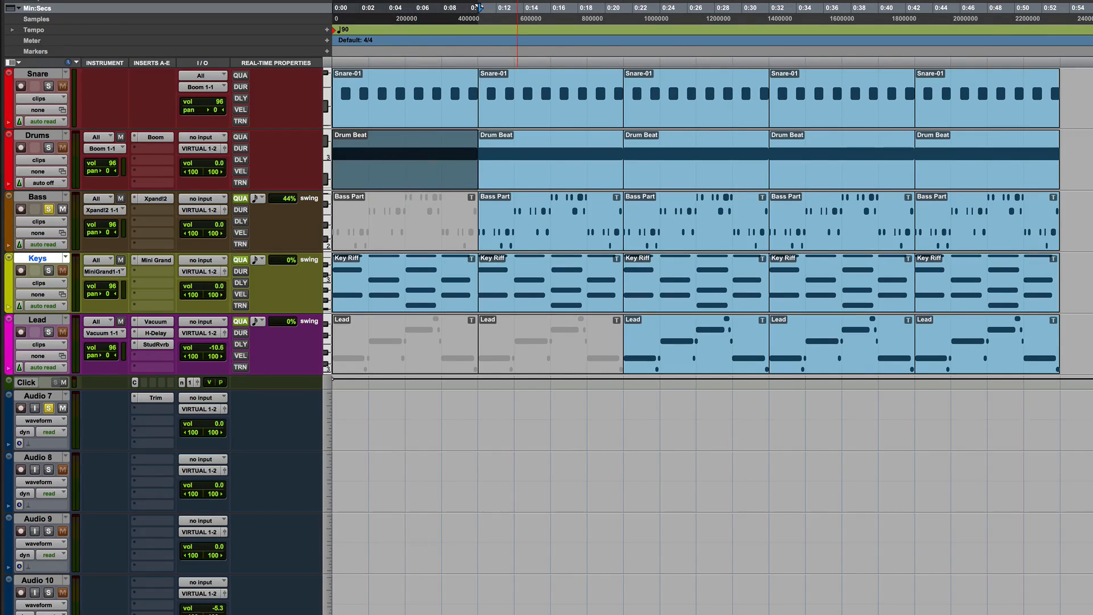
{"action": "left_click", "coordinate": [481, 8]}
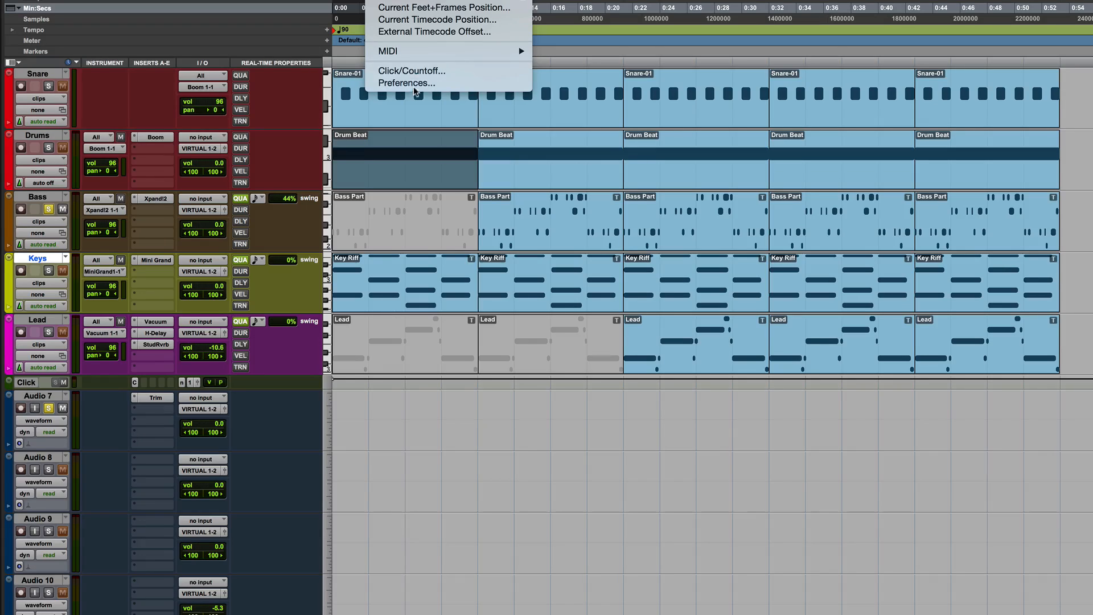
{"action": "left_click", "coordinate": [406, 83]}
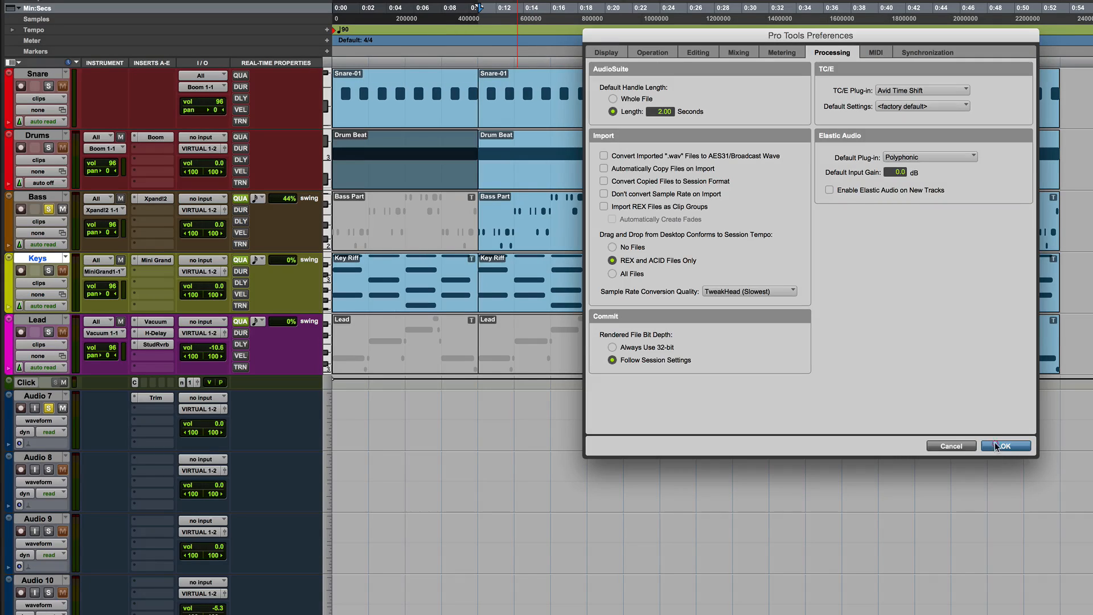
{"action": "left_click", "coordinate": [1004, 445]}
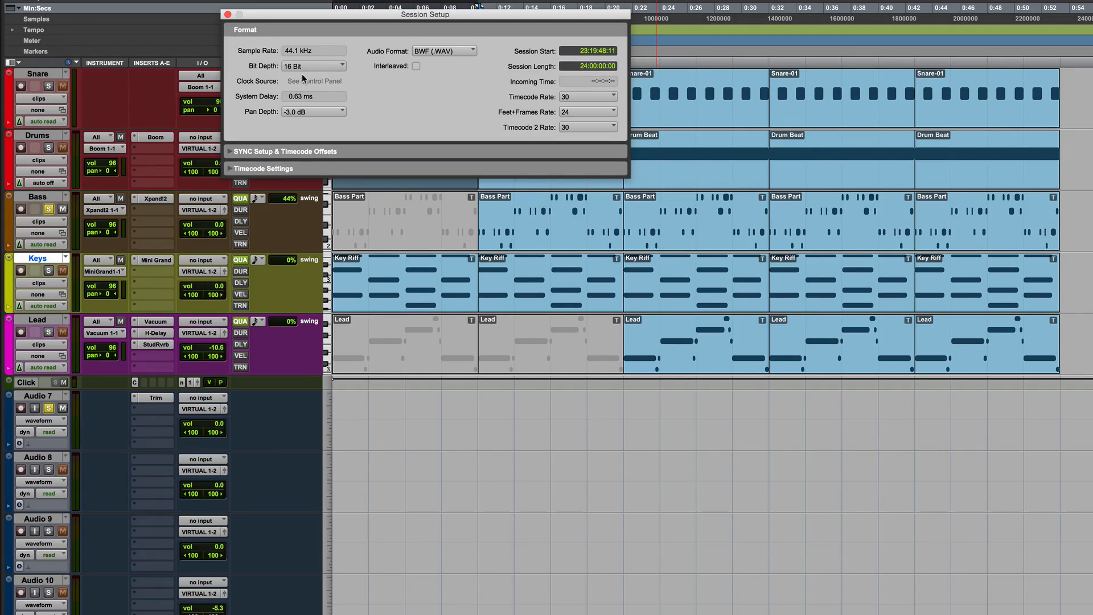
{"action": "left_click", "coordinate": [226, 14]}
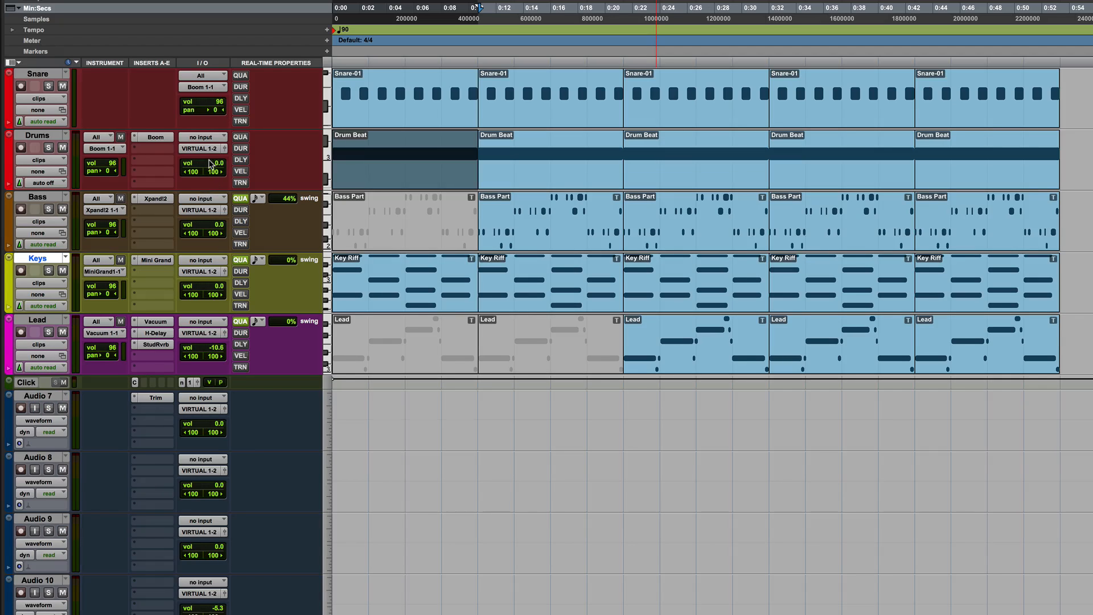
Add multi-mono Trim inserts to the Drums track with gain raised to +12 dB
{"action": "left_click", "coordinate": [172, 149]}
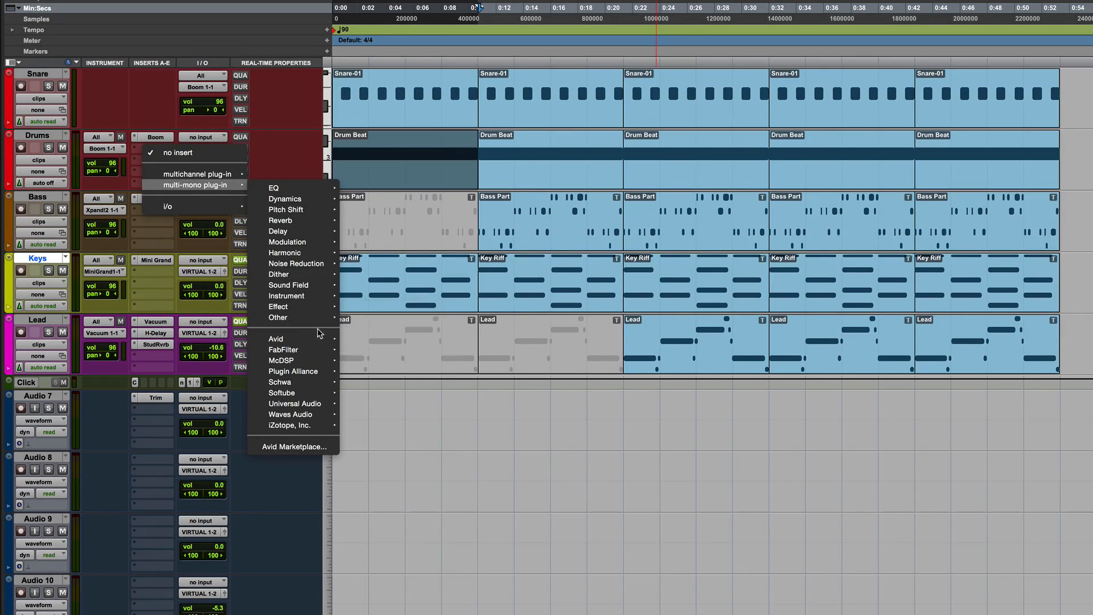
{"action": "mouse_move", "coordinate": [276, 338]}
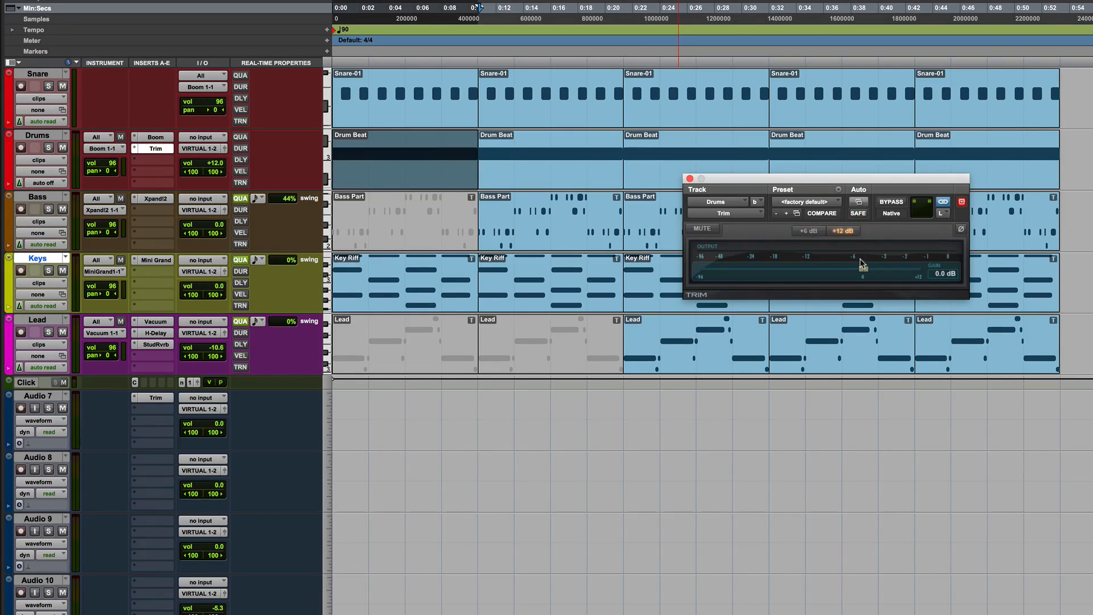
{"action": "left_click_drag", "start_coordinate": [861, 263], "coordinate": [910, 272]}
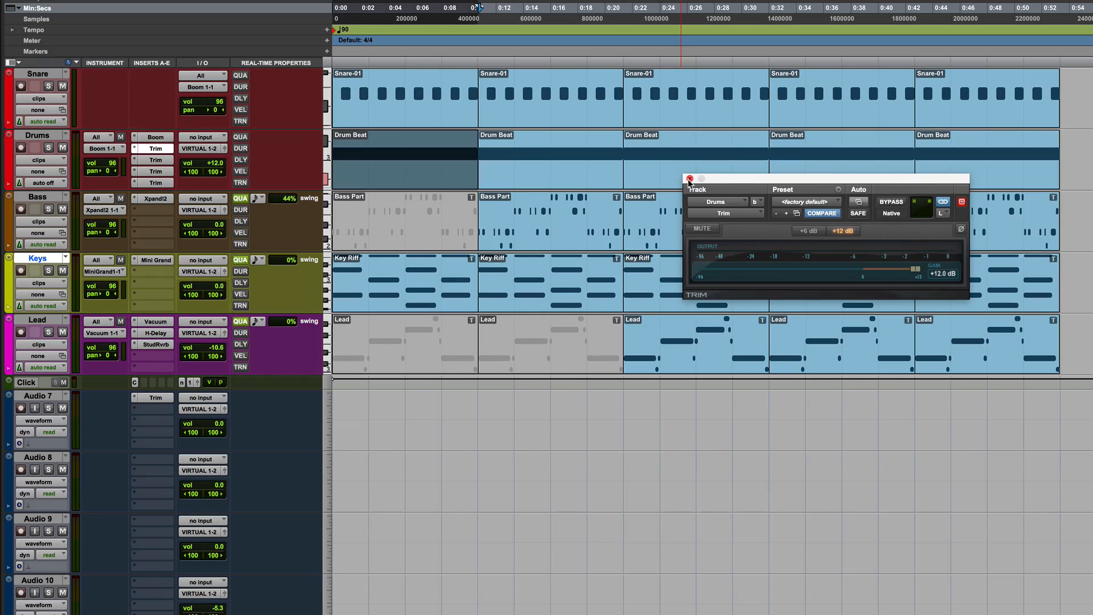
{"action": "left_click", "coordinate": [690, 179]}
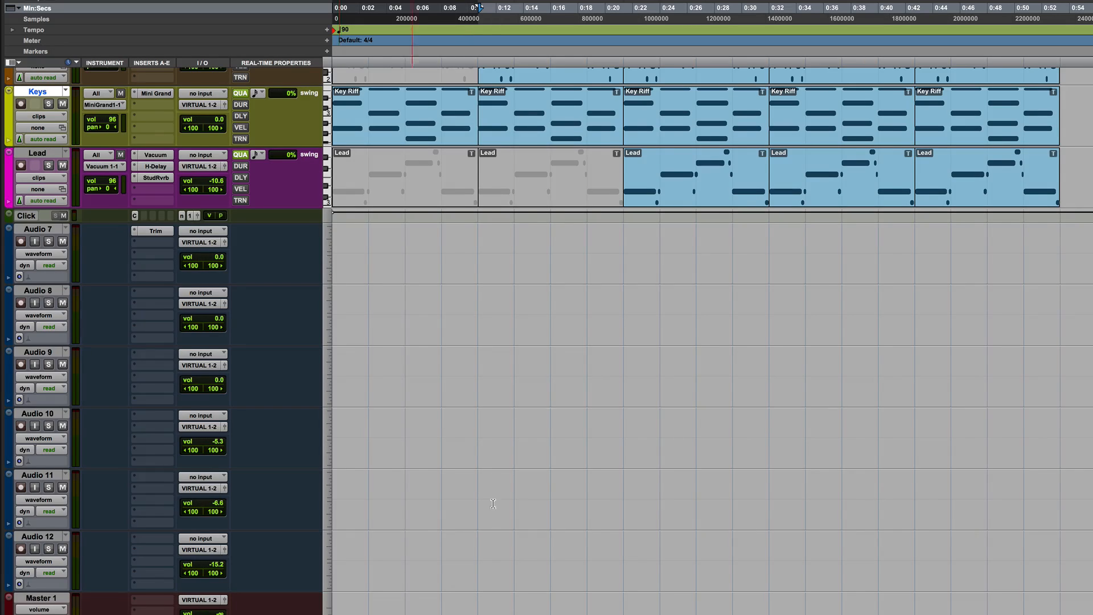
Set Rendered File Bit Depth to Always Use 32-bit in Processing preferences
{"action": "scroll", "scroll_direction": "up", "scroll_amount": 3}
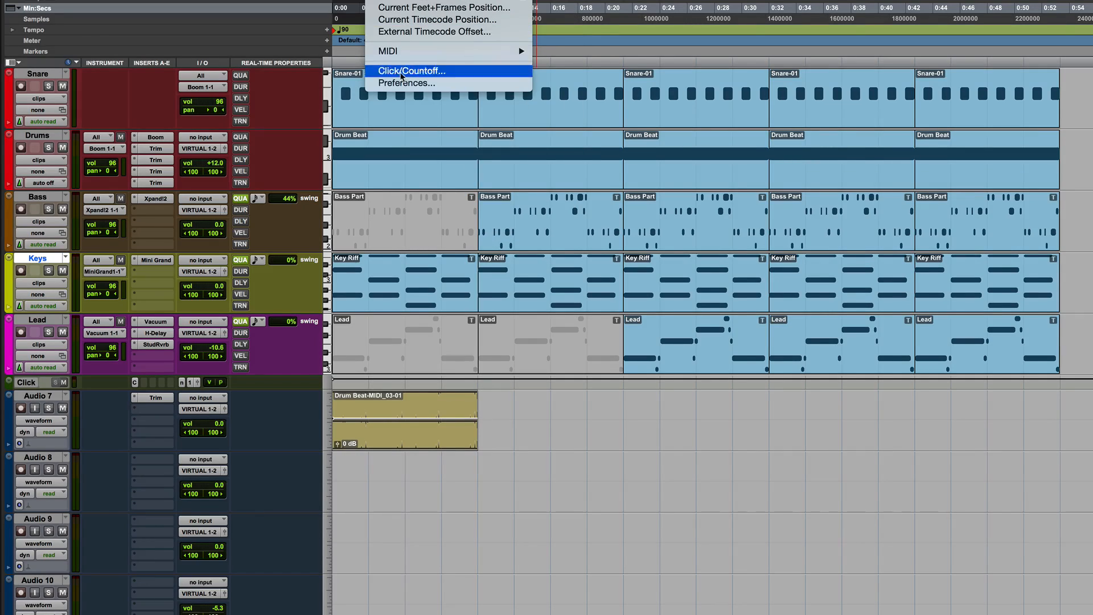
{"action": "left_click", "coordinate": [406, 82]}
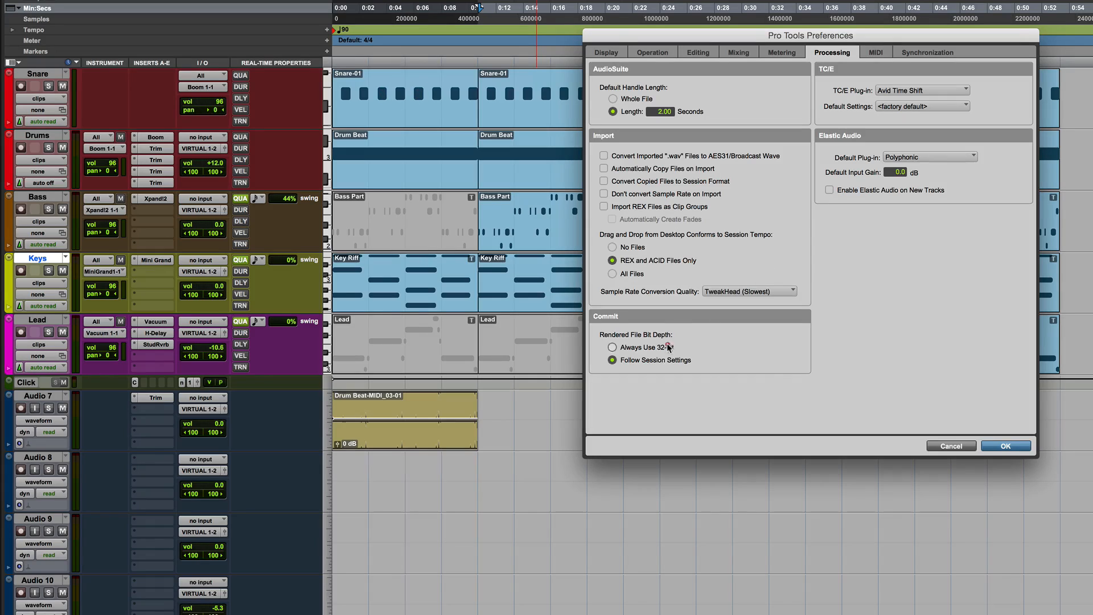
{"action": "left_click", "coordinate": [1004, 445]}
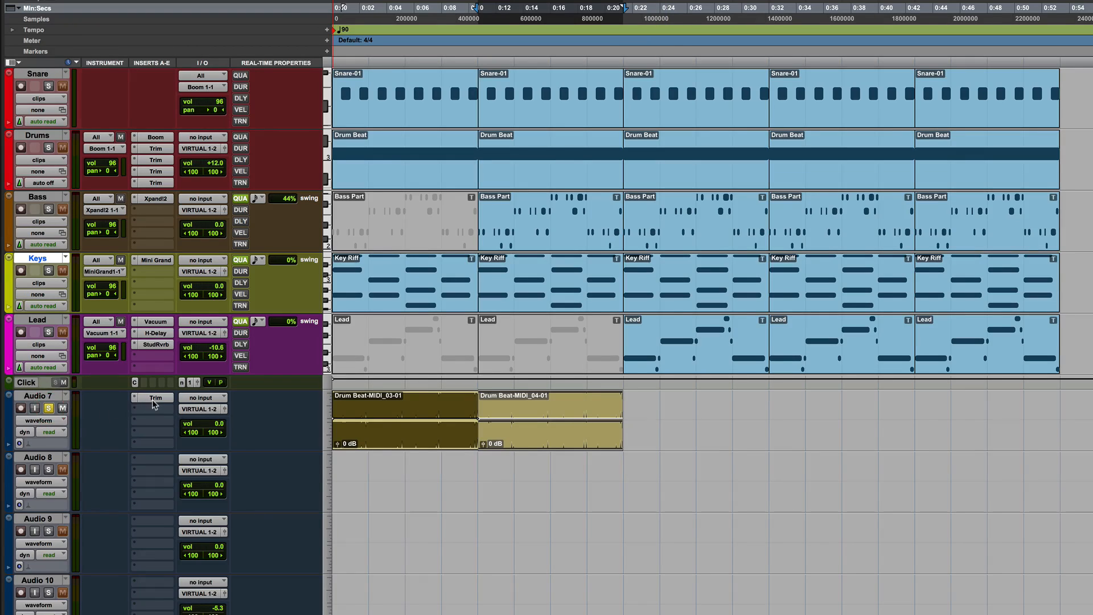
Remove Trim from Audio 7 and normalize the second drum clip at about 70%
{"action": "left_click", "coordinate": [151, 397]}
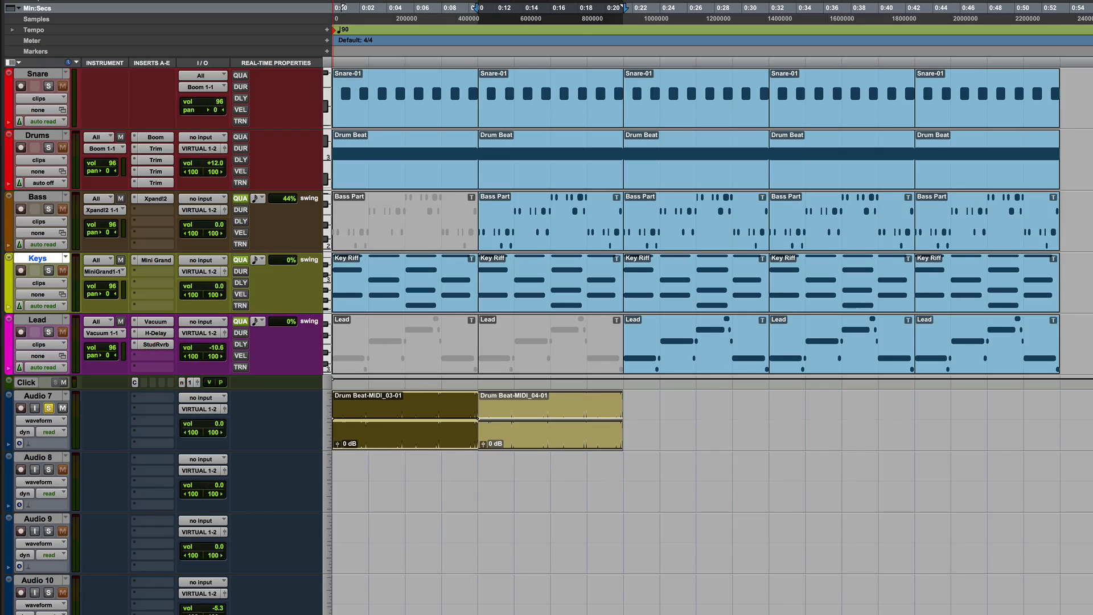
{"action": "scroll", "scroll_direction": "down", "scroll_amount": 3}
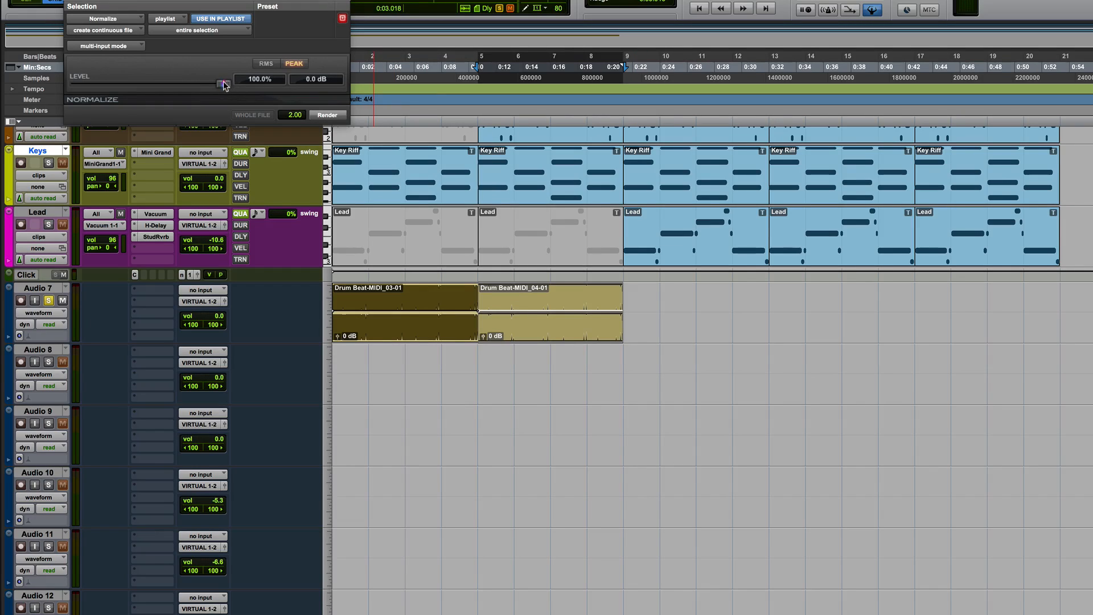
{"action": "left_click_drag", "start_coordinate": [227, 83], "coordinate": [179, 83]}
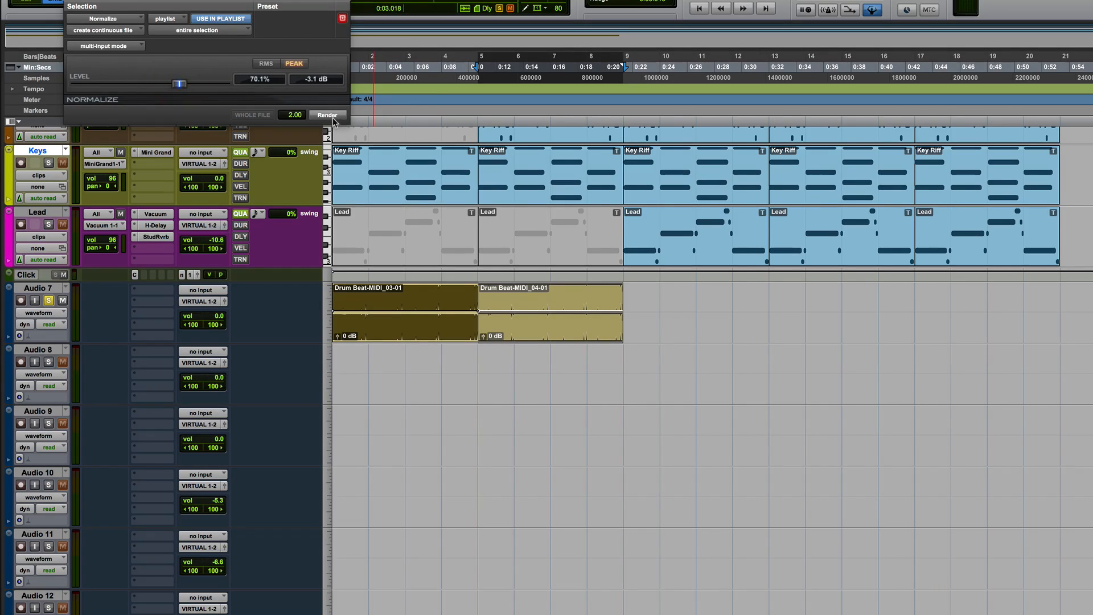
{"action": "left_click", "coordinate": [326, 115]}
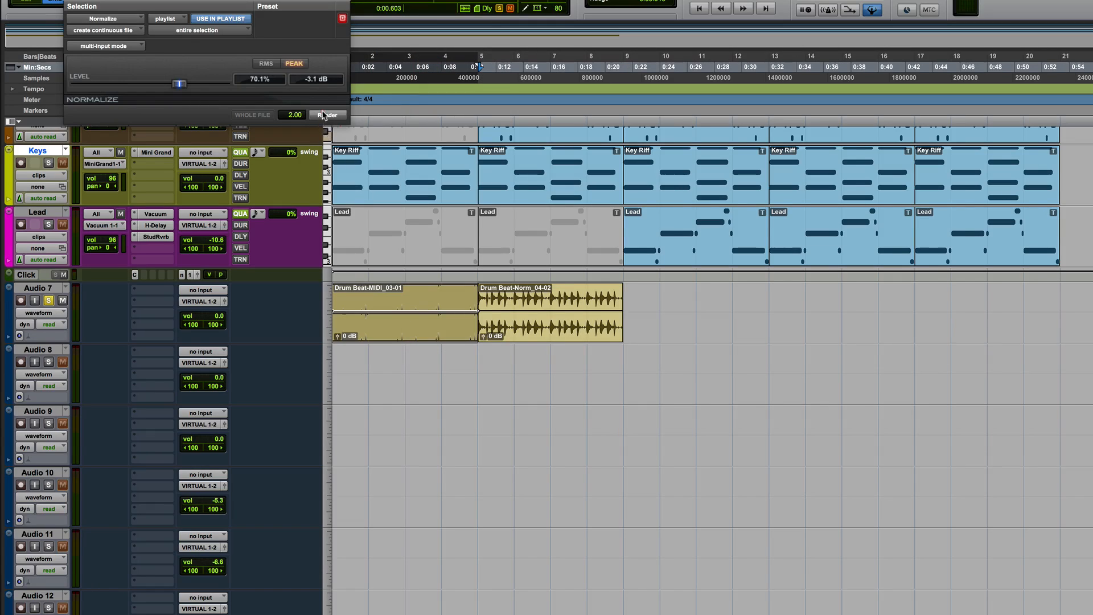
{"action": "left_click", "coordinate": [327, 114]}
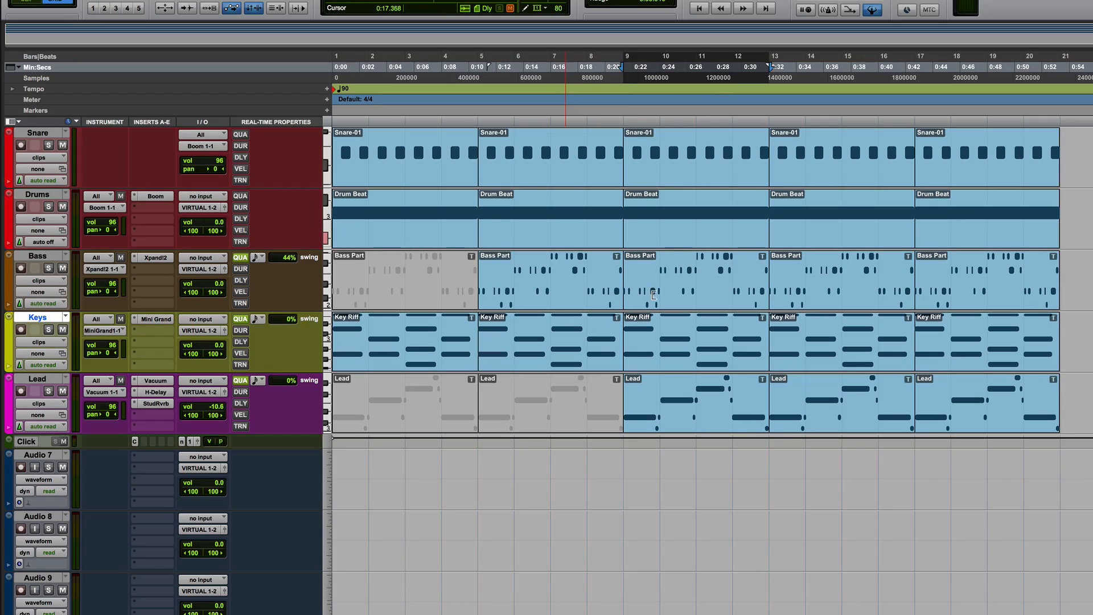
{"action": "left_click", "coordinate": [693, 216]}
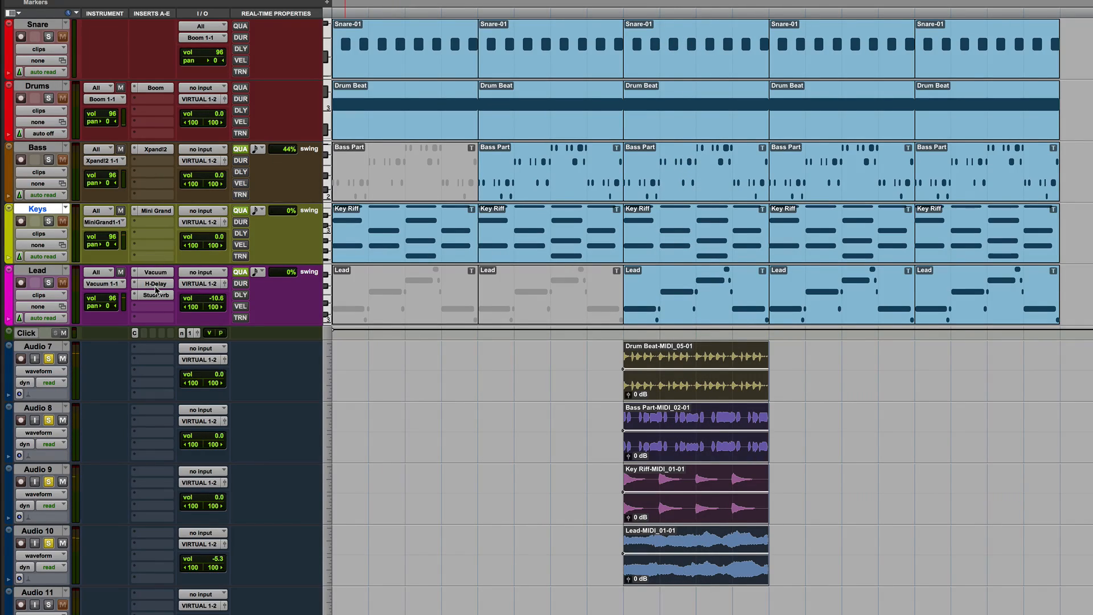
{"action": "mouse_move", "coordinate": [654, 452]}
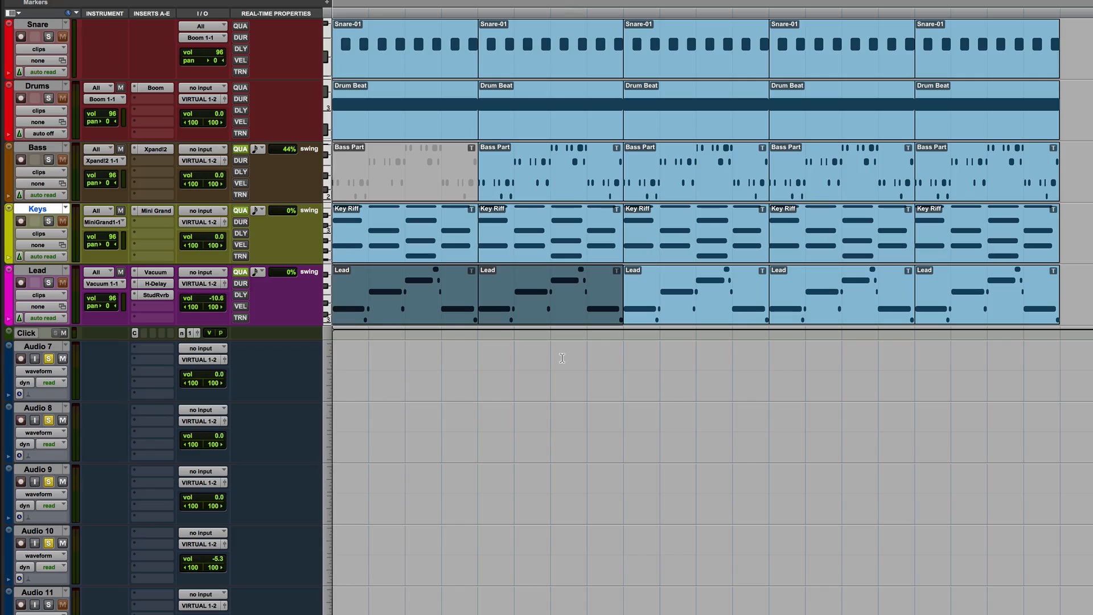
Commit Lead bars 1–2 to a new audio track and open the Studio Reverb insert
{"action": "left_click", "coordinate": [49, 358]}
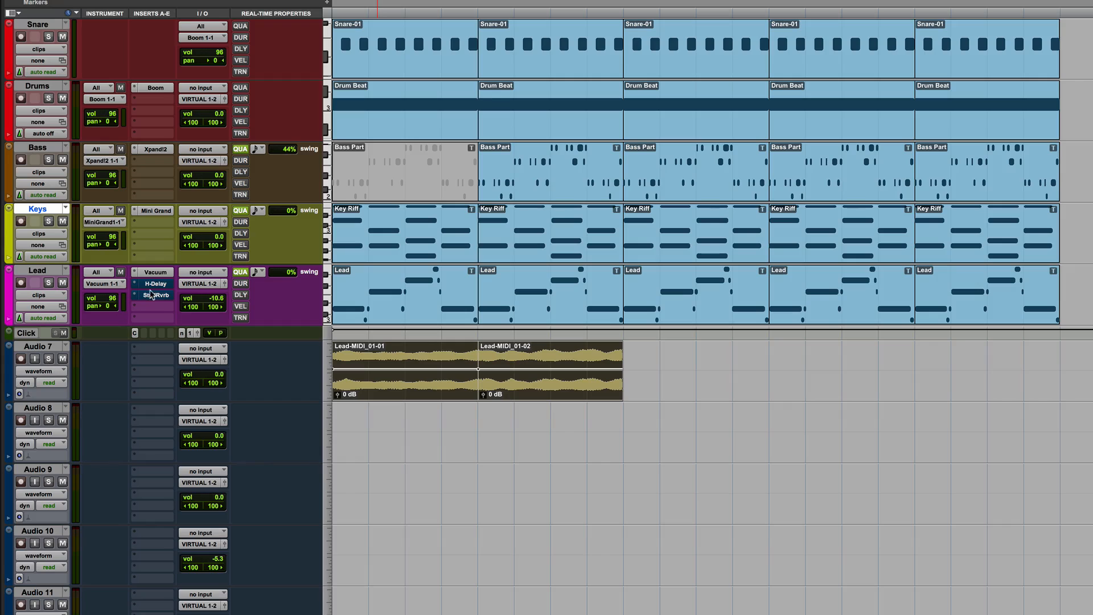
{"action": "left_click", "coordinate": [155, 283]}
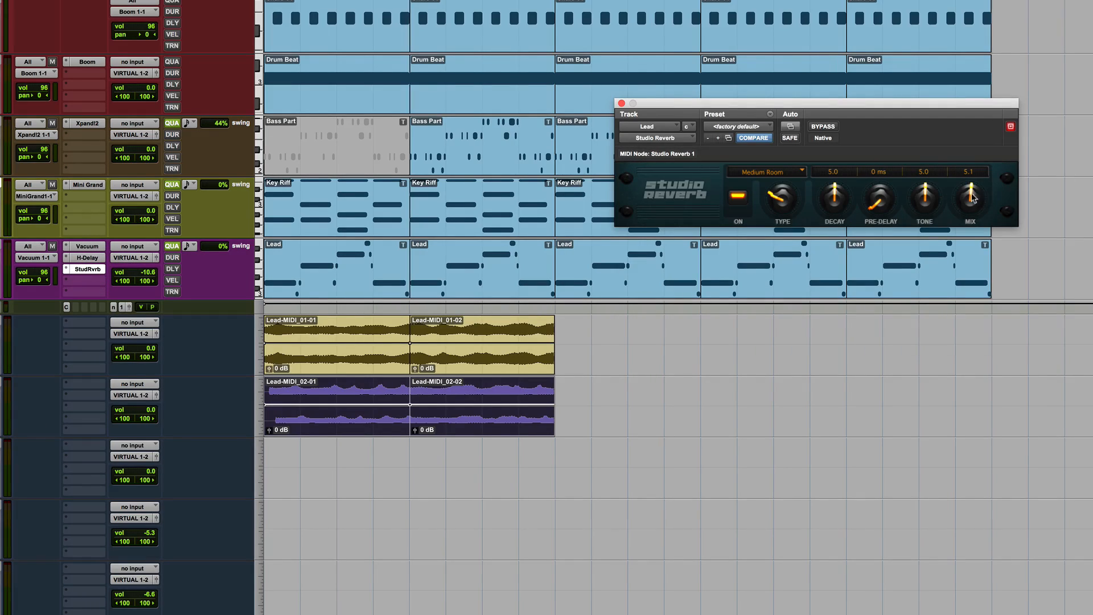
Raise the Studio Reverb mix to 10.0 and commit Lead bars 1–2 to a third track
{"action": "left_click_drag", "start_coordinate": [969, 202], "coordinate": [969, 174]}
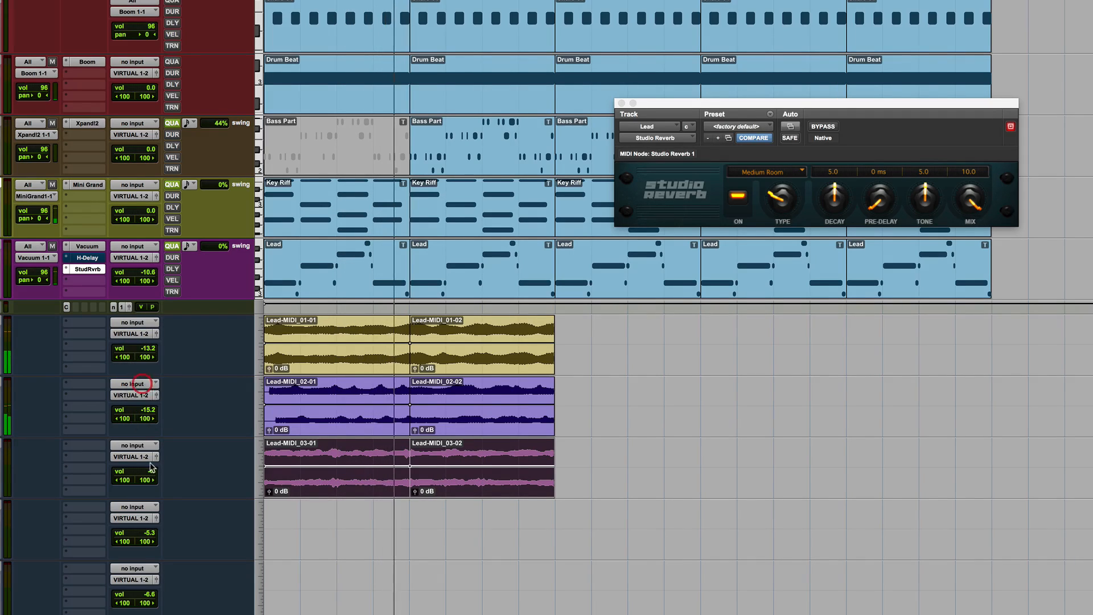
{"action": "left_click_drag", "start_coordinate": [149, 419], "coordinate": [148, 453]}
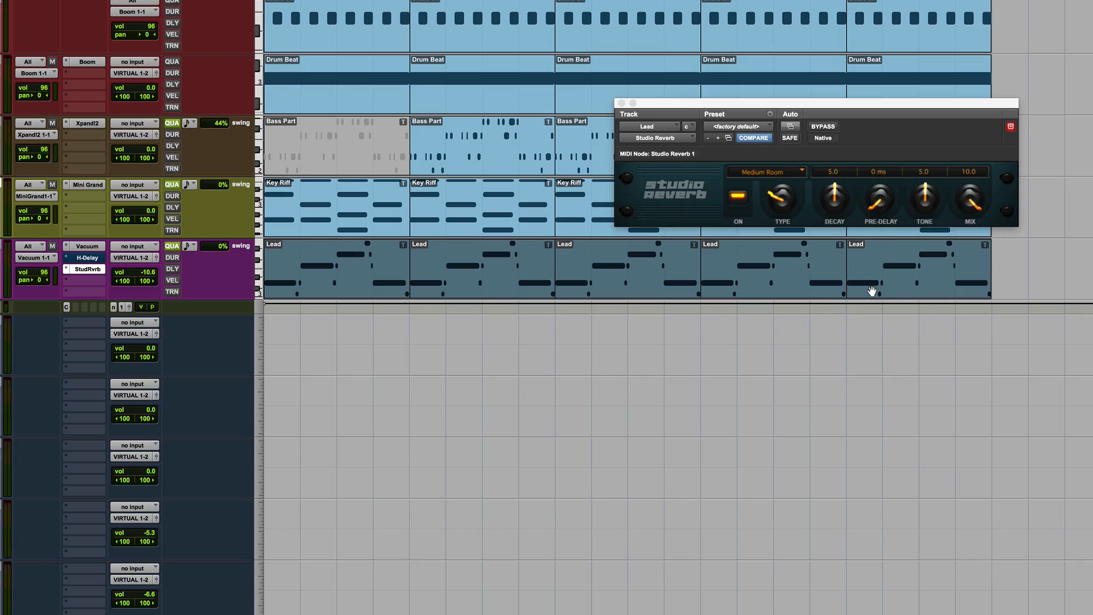
{"action": "mouse_move", "coordinate": [863, 289]}
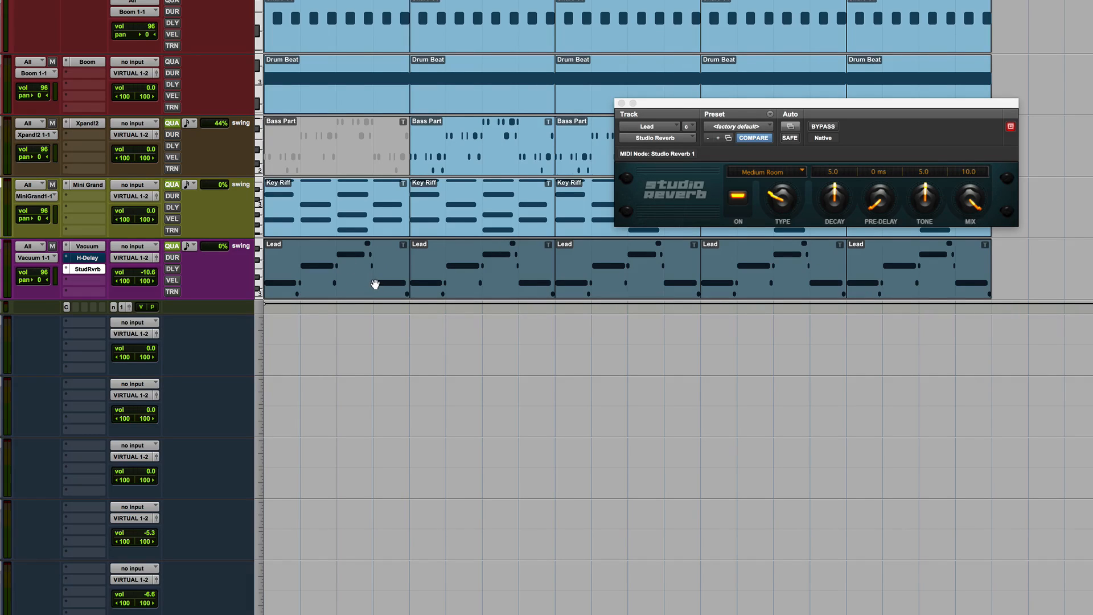
{"action": "mouse_move", "coordinate": [492, 273]}
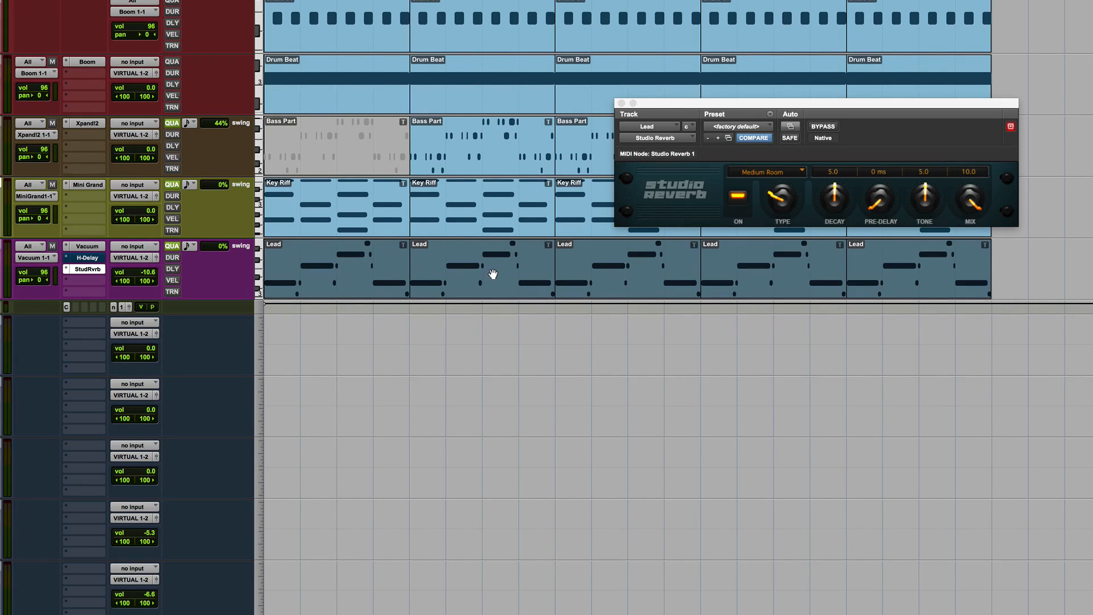
{"action": "mouse_move", "coordinate": [510, 266]}
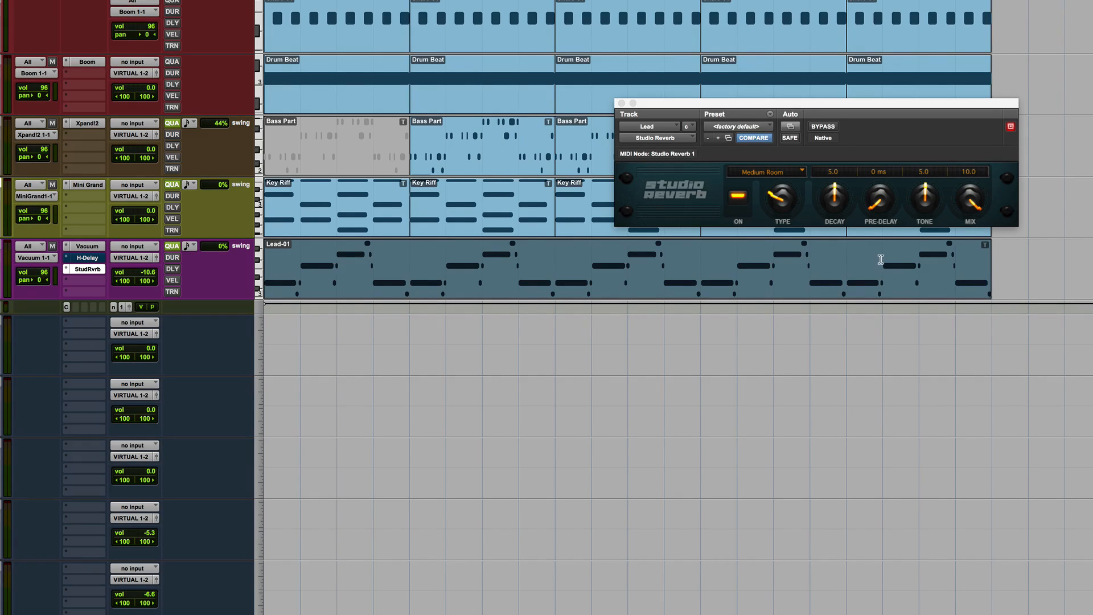
{"action": "mouse_move", "coordinate": [630, 280]}
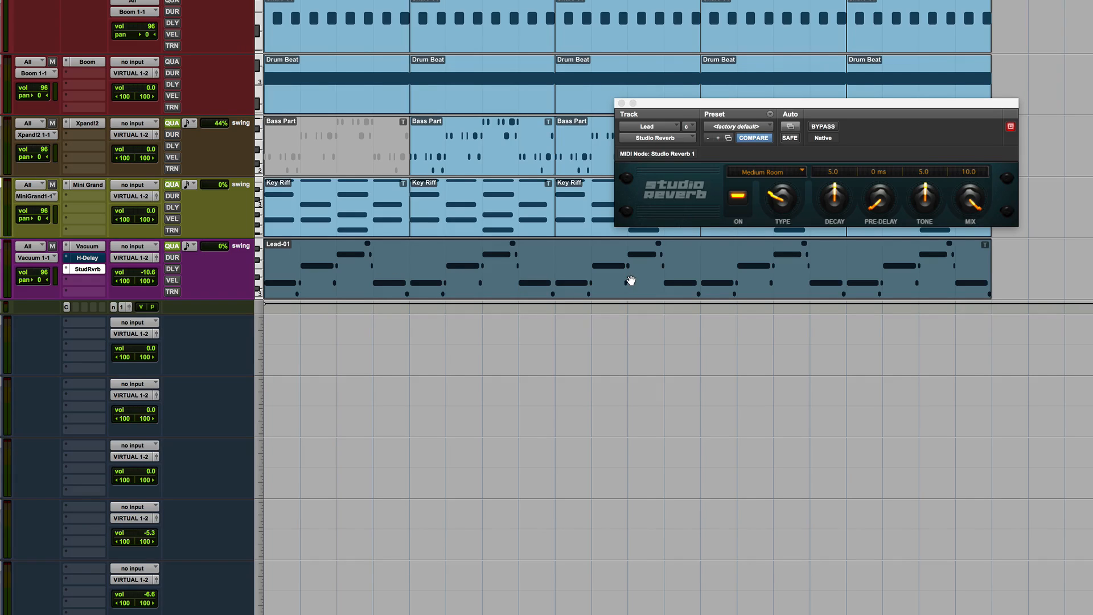
{"action": "mouse_move", "coordinate": [551, 293]}
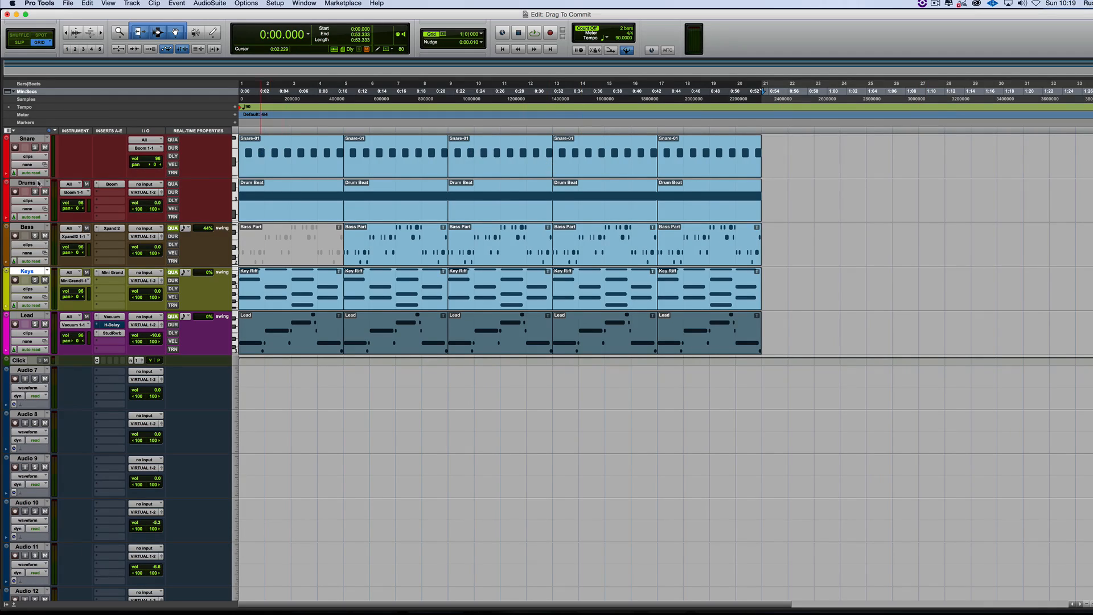
Enable automation for all Boom drum machine parameters on the Drums track
{"action": "left_click", "coordinate": [111, 183]}
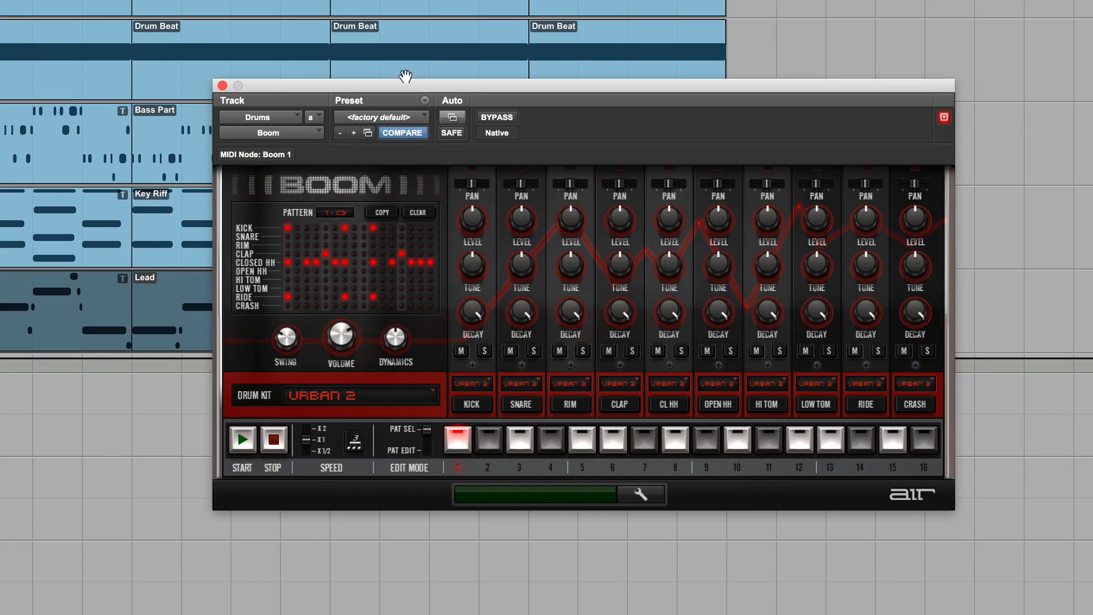
{"action": "mouse_move", "coordinate": [473, 145]}
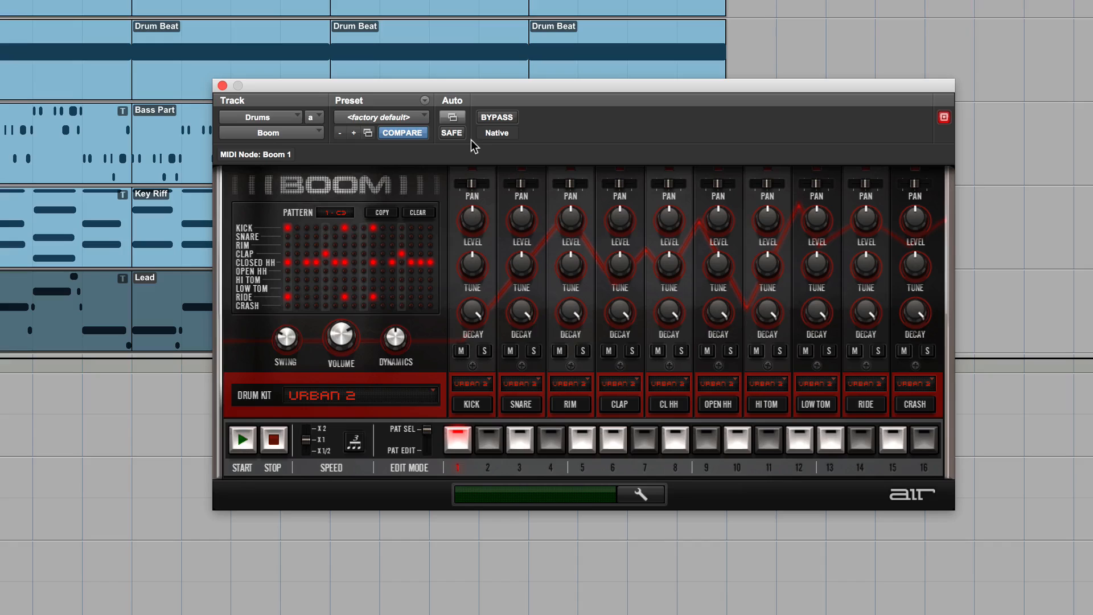
{"action": "left_click", "coordinate": [451, 133]}
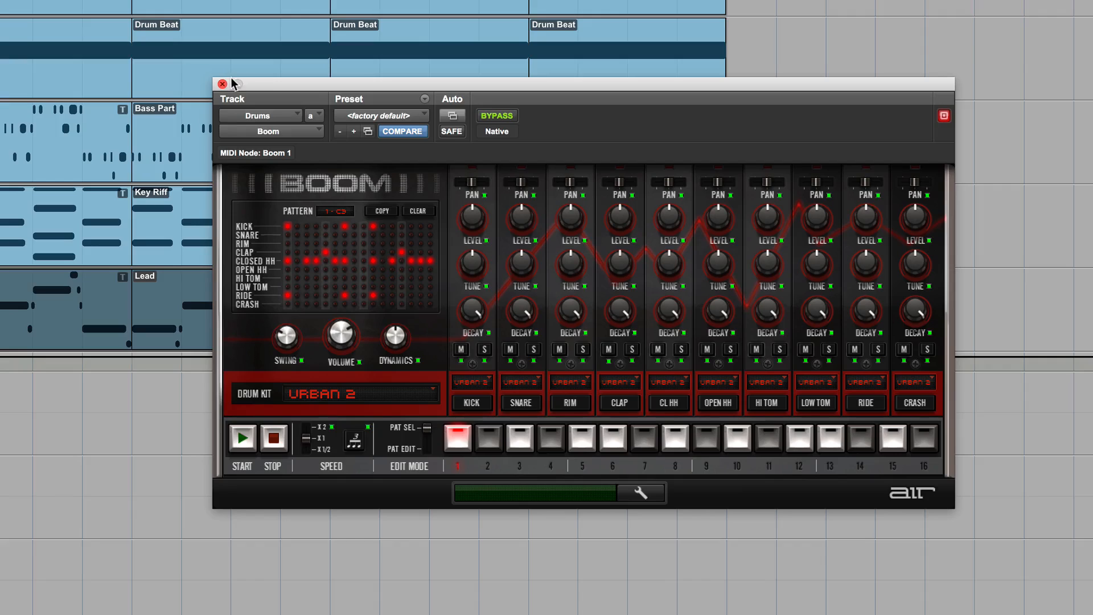
{"action": "left_click", "coordinate": [223, 84]}
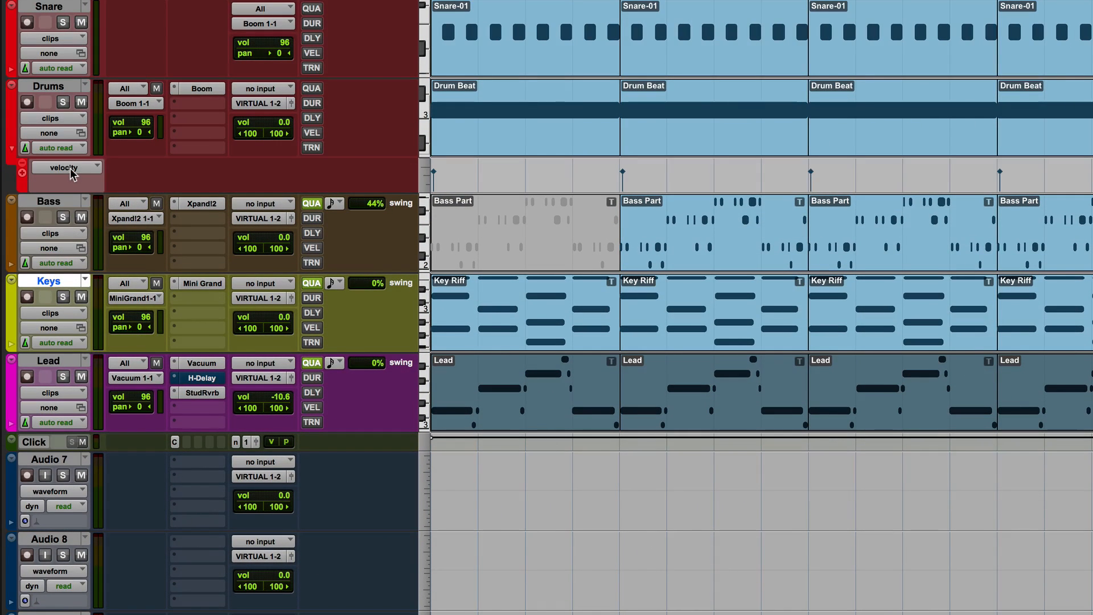
Show Kick Solo in the first Drums automation lane, add lanes, and set the fifth lane's solo parameter
{"action": "left_click", "coordinate": [66, 167]}
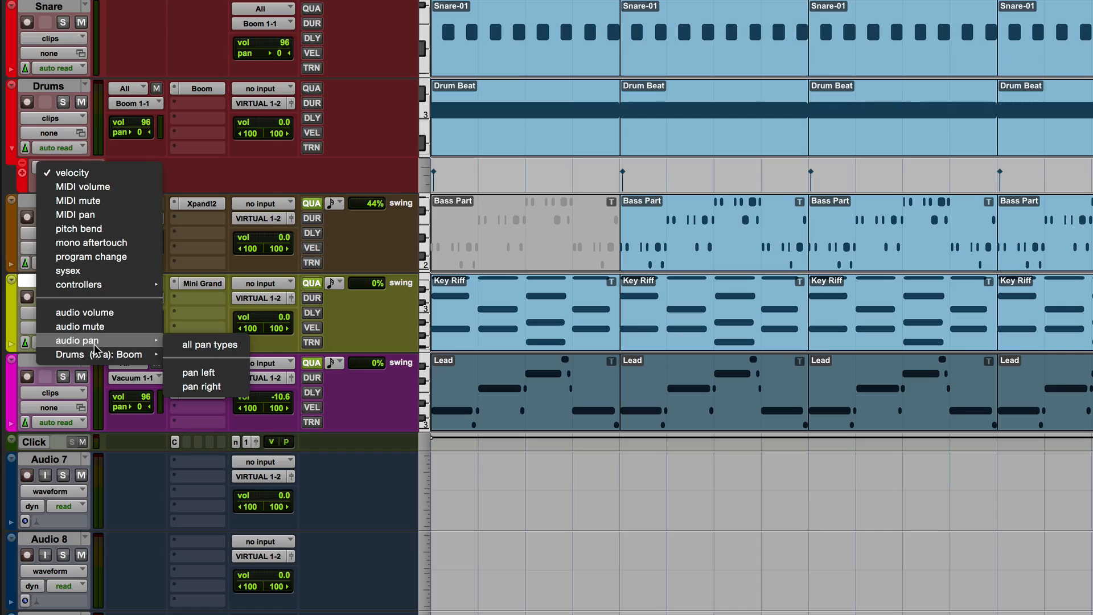
{"action": "mouse_move", "coordinate": [105, 355]}
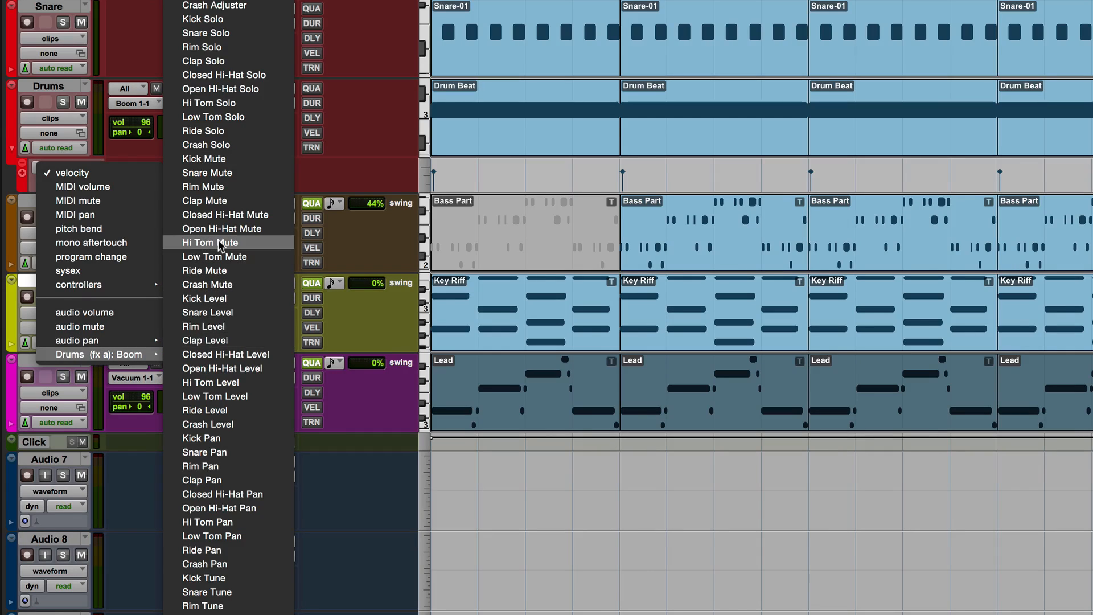
{"action": "mouse_move", "coordinate": [215, 24]}
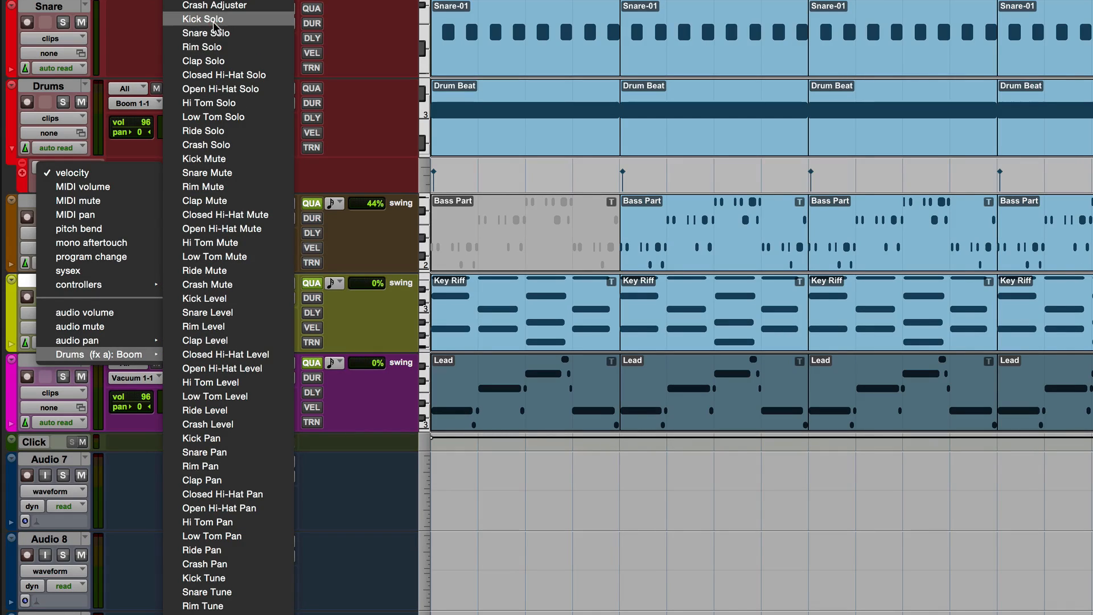
{"action": "left_click", "coordinate": [203, 19]}
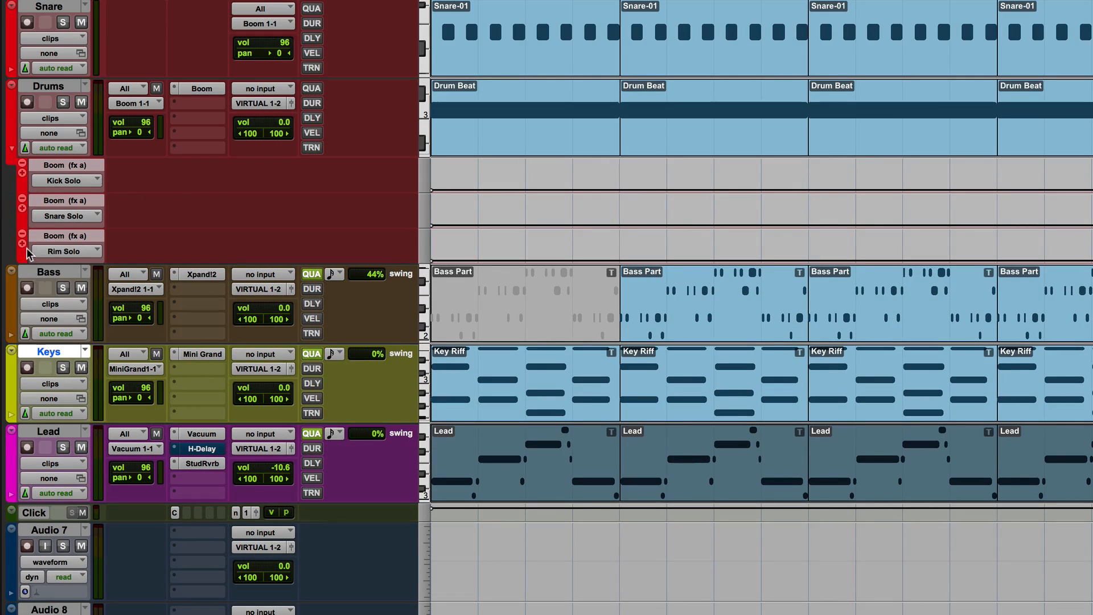
{"action": "left_click", "coordinate": [55, 68]}
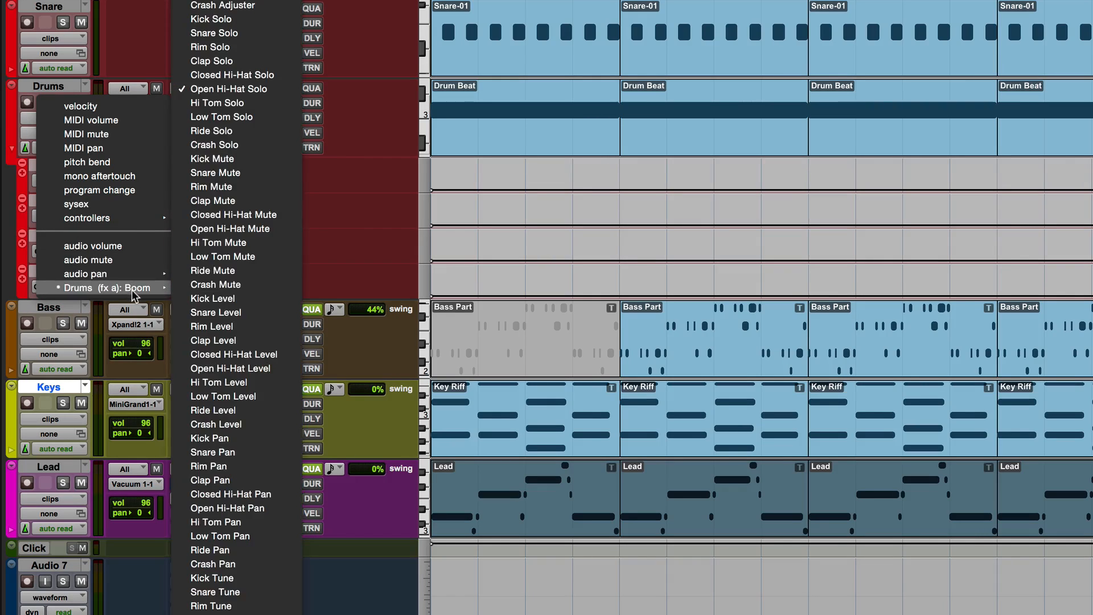
{"action": "mouse_move", "coordinate": [235, 103]}
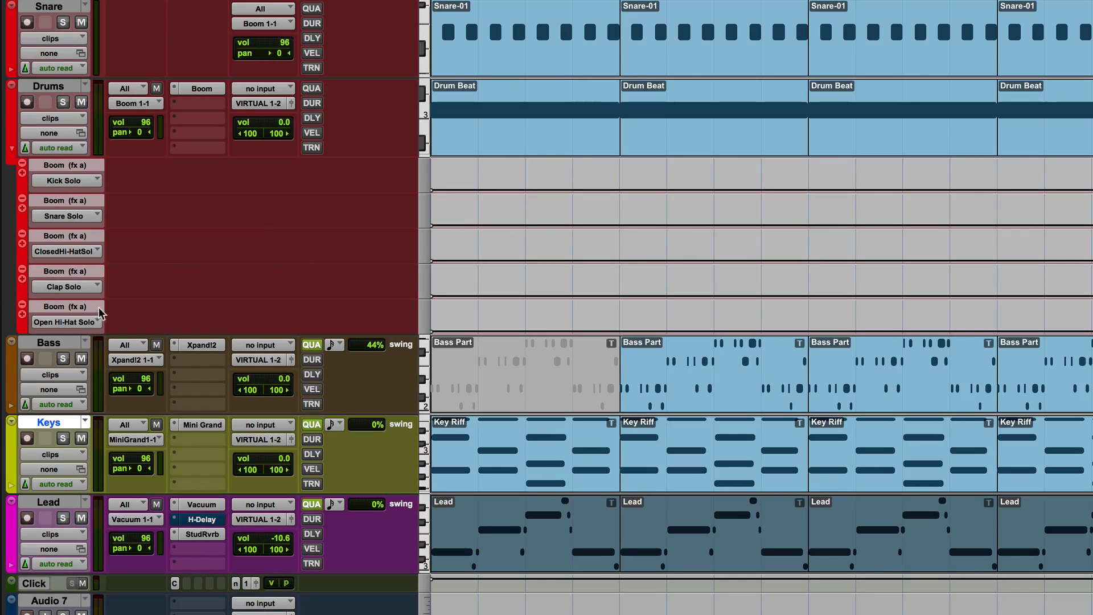
{"action": "left_click", "coordinate": [63, 321]}
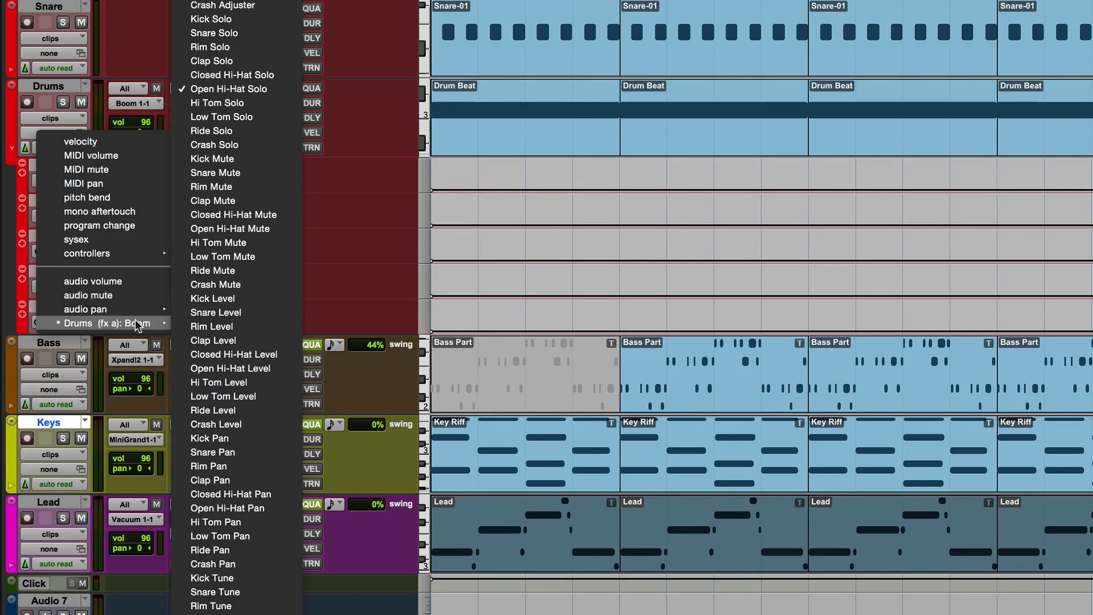
{"action": "mouse_move", "coordinate": [264, 130]}
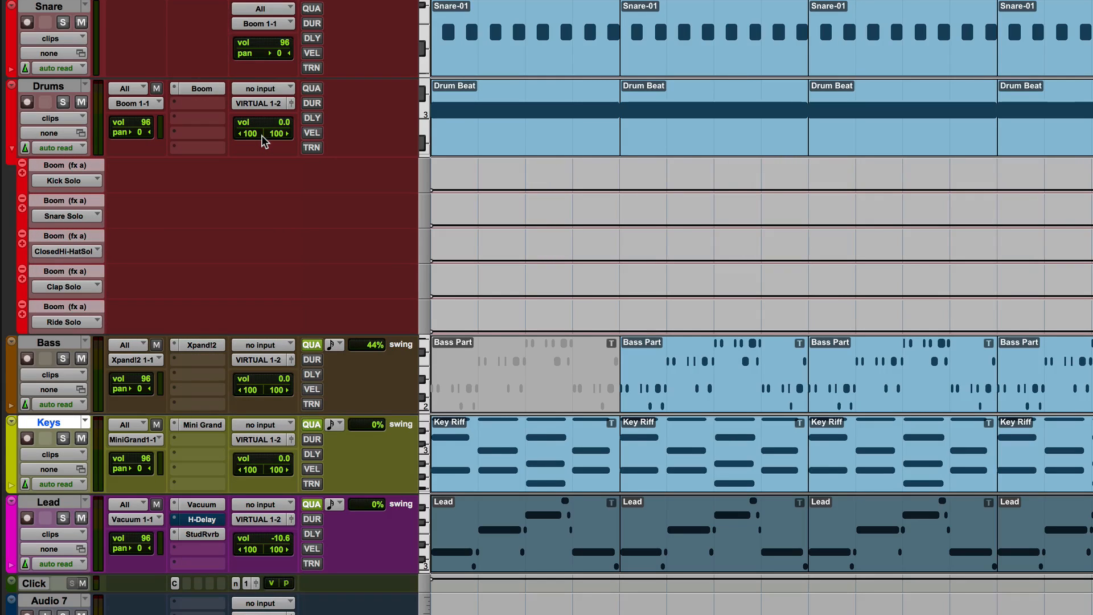
Switch on the closed hi-hat solo in bar 3 and the clap solo in bar 4
{"action": "scroll", "scroll_direction": "down", "scroll_amount": 3}
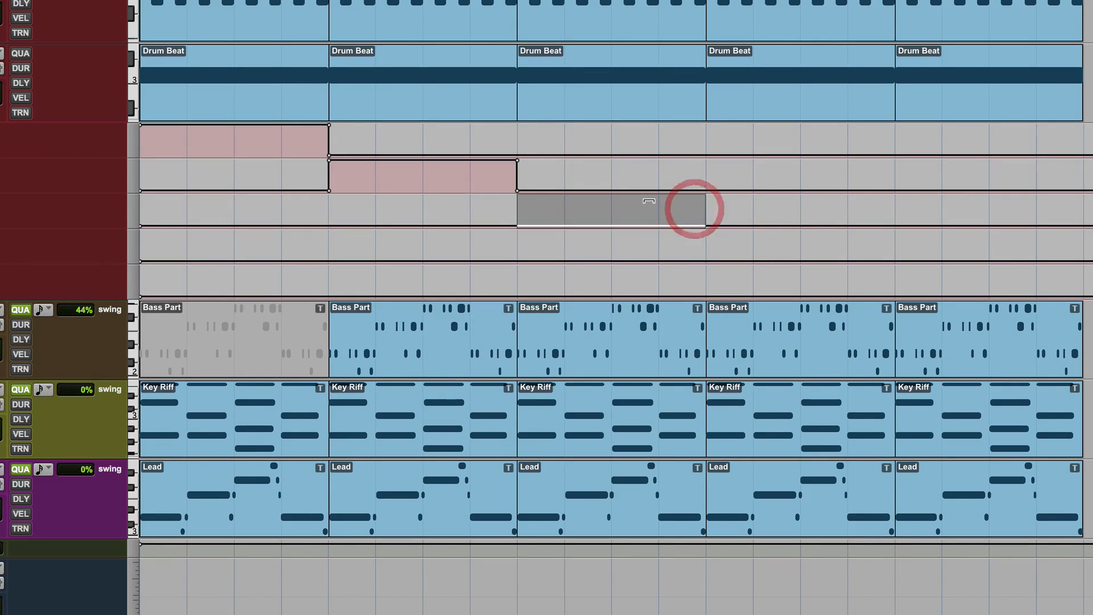
{"action": "left_click", "coordinate": [611, 211]}
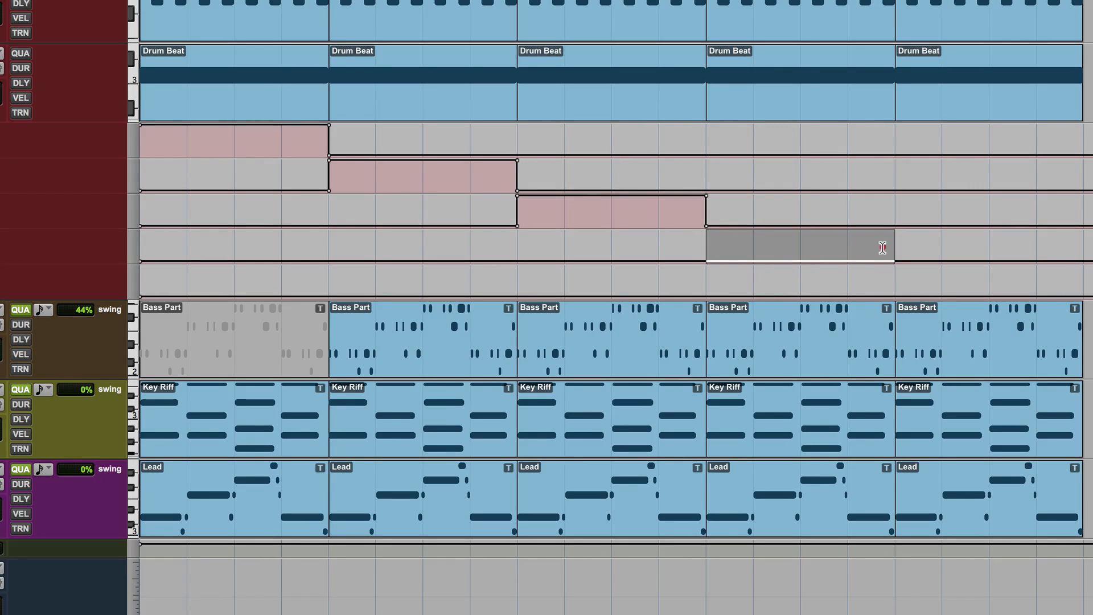
{"action": "left_click", "coordinate": [800, 248]}
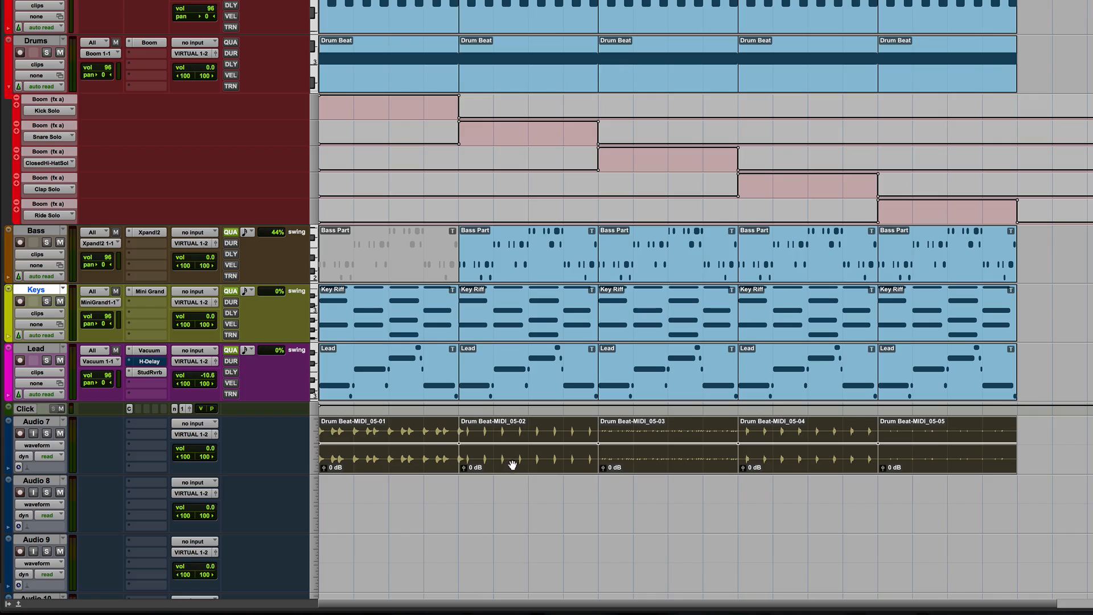
{"action": "mouse_move", "coordinate": [799, 471]}
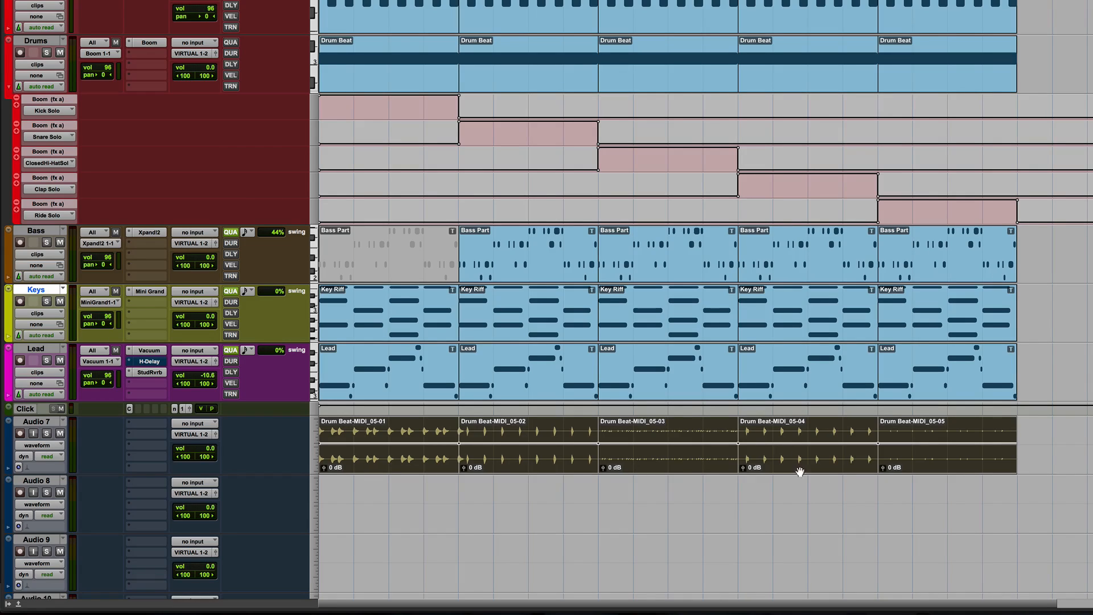
{"action": "mouse_move", "coordinate": [143, 465]}
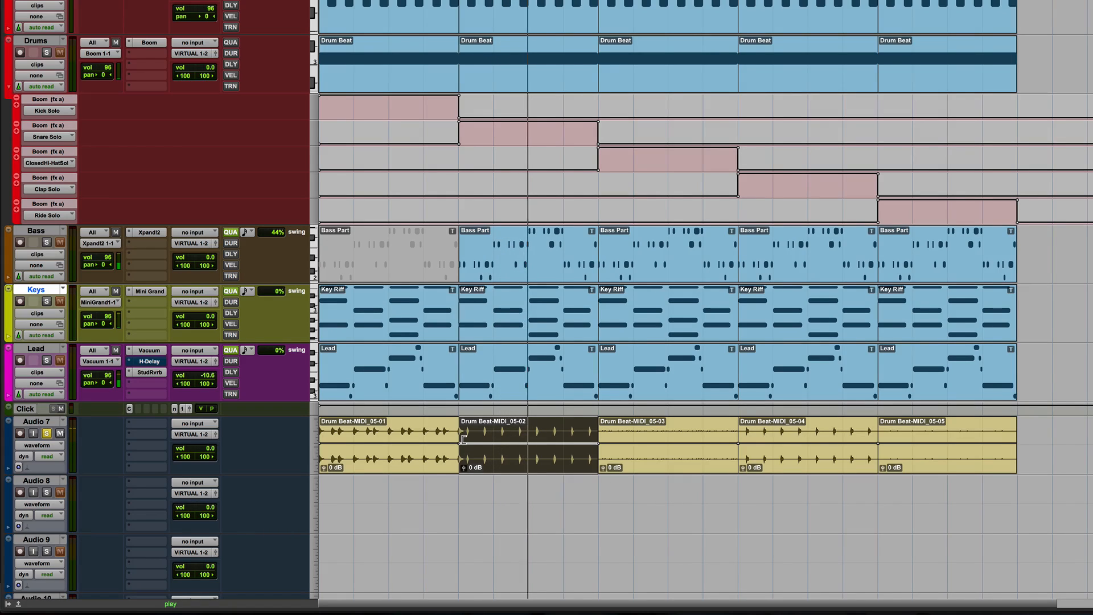
{"action": "mouse_move", "coordinate": [632, 461]}
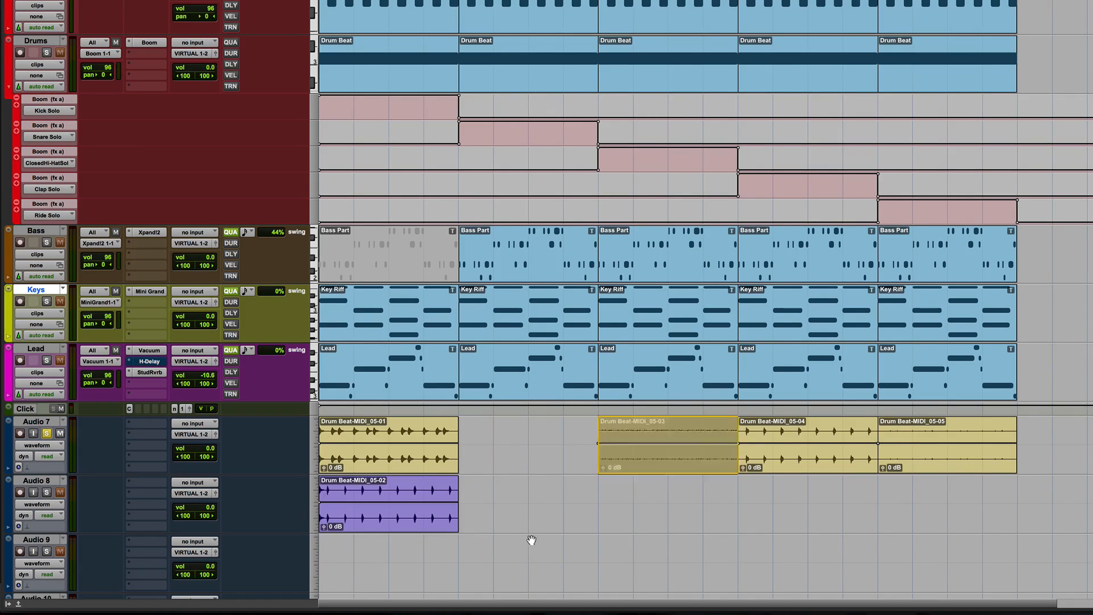
Move the fifth Drum Beat clip onto its own audio track at bar 1
{"action": "scroll", "scroll_direction": "down", "scroll_amount": 3}
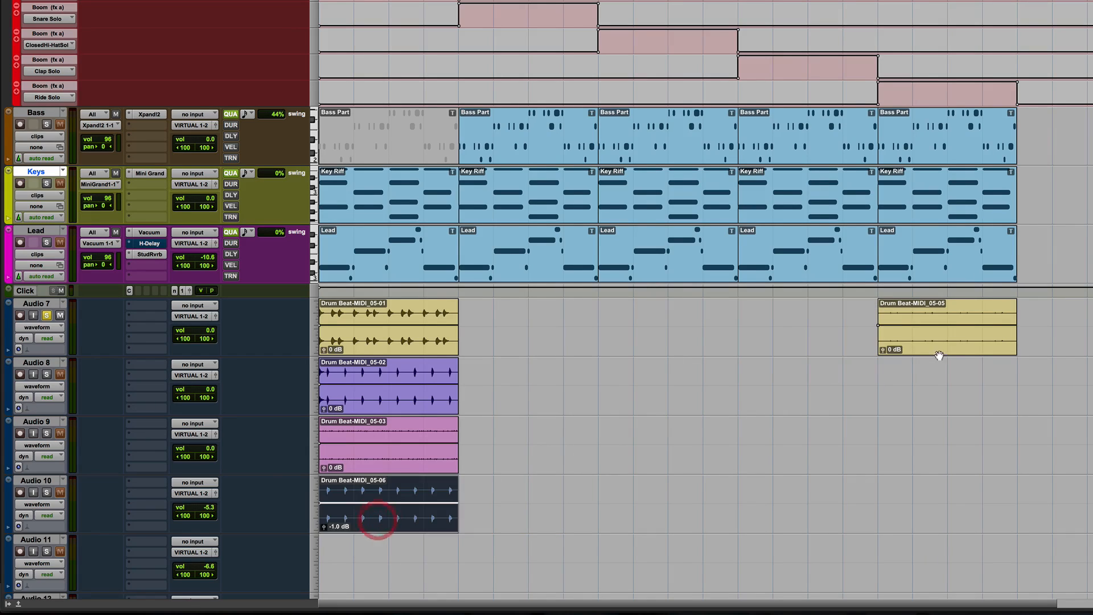
{"action": "left_click", "coordinate": [388, 505]}
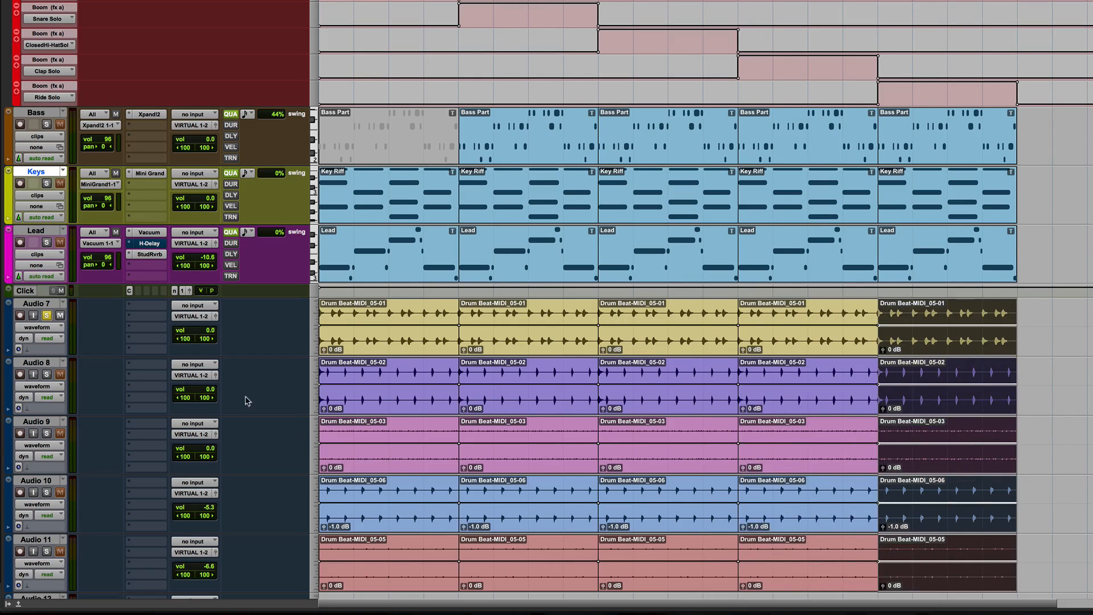
Select a drum solo clip on Audio 7–11 and check the tracks below
{"action": "left_click", "coordinate": [47, 551]}
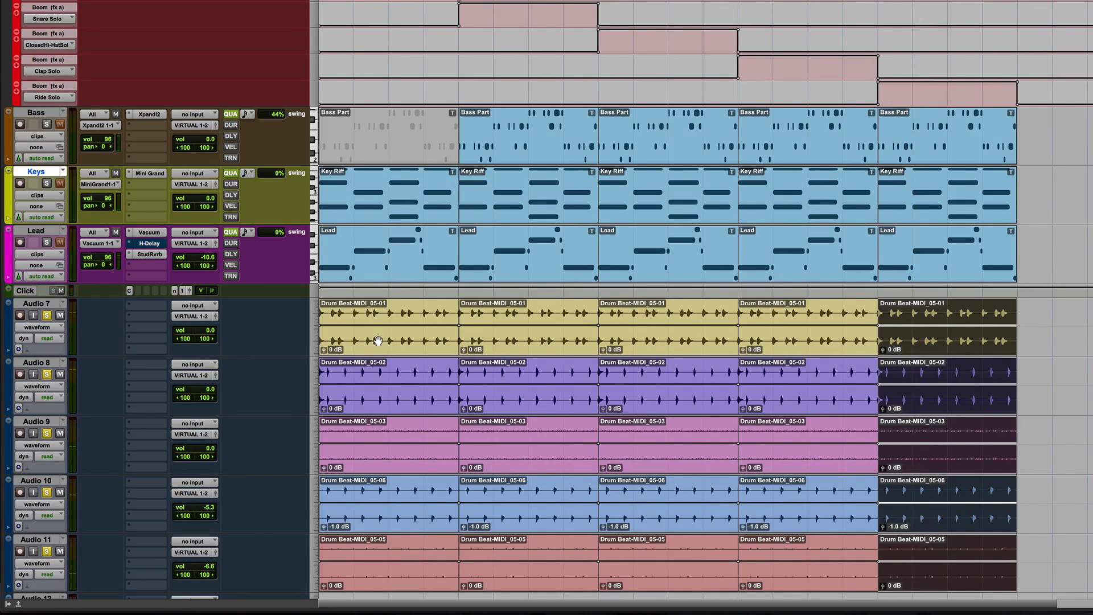
{"action": "scroll", "scroll_direction": "down", "scroll_amount": 3}
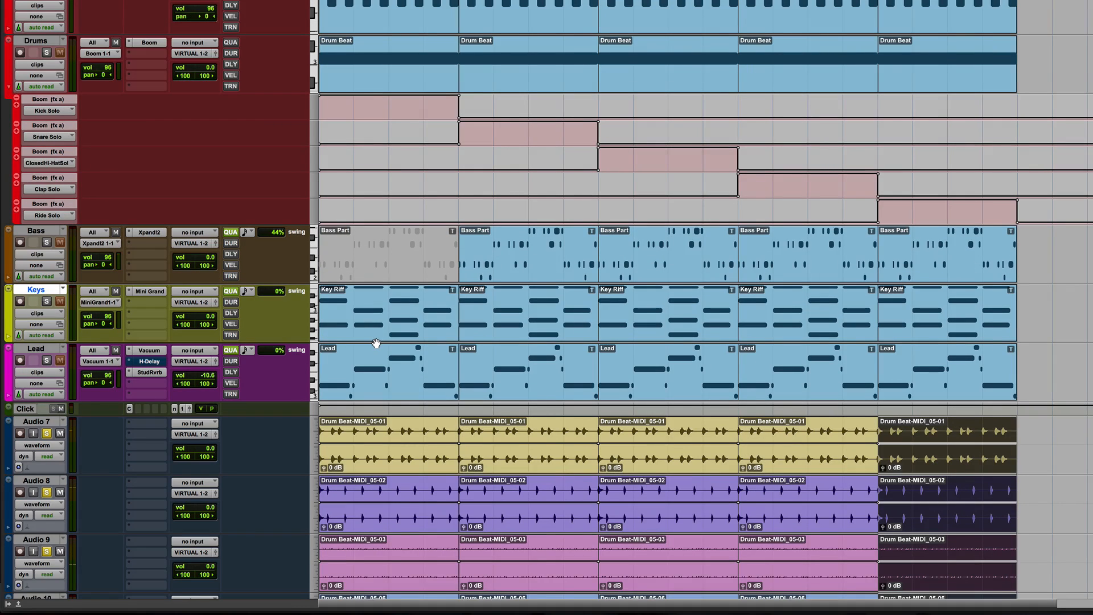